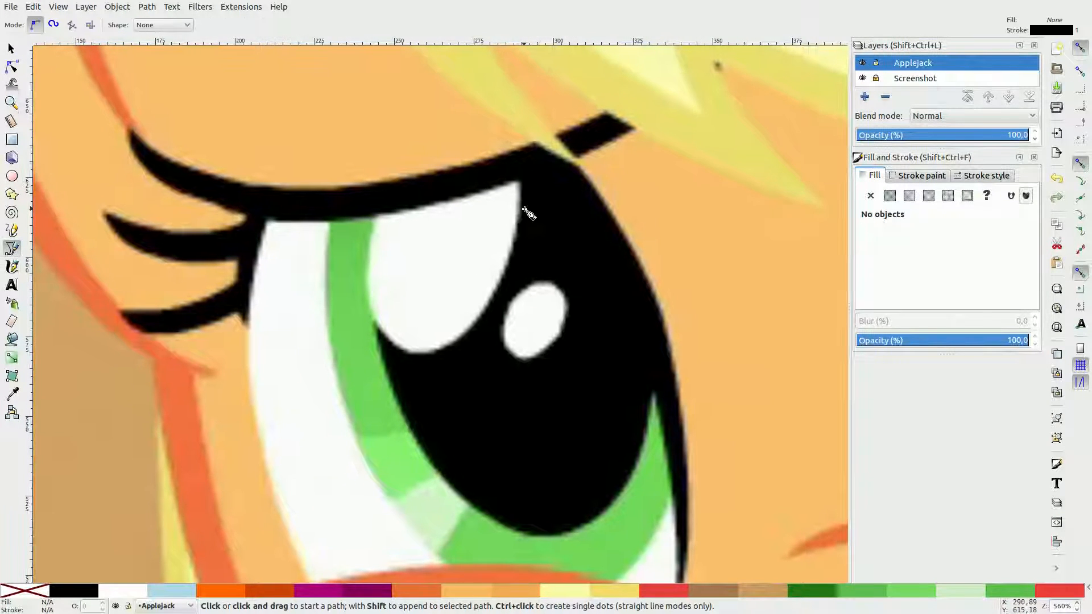
Trace five points around the large eye highlight and apply Ellipse by 5 points.
{"action": "left_click", "coordinate": [11, 47]}
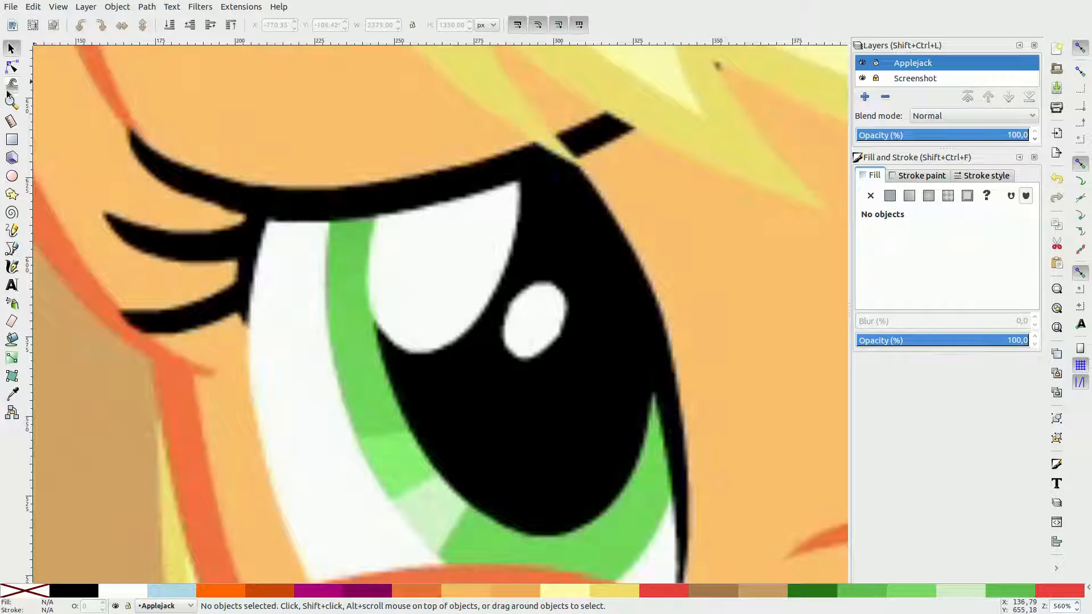
{"action": "left_click", "coordinate": [12, 249]}
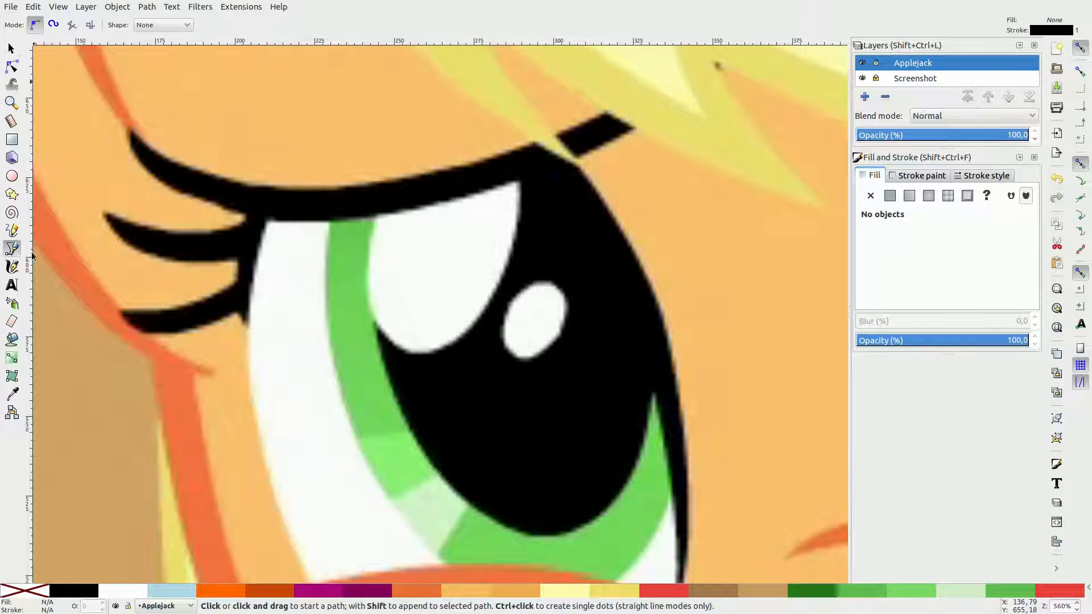
{"action": "left_click", "coordinate": [519, 205]}
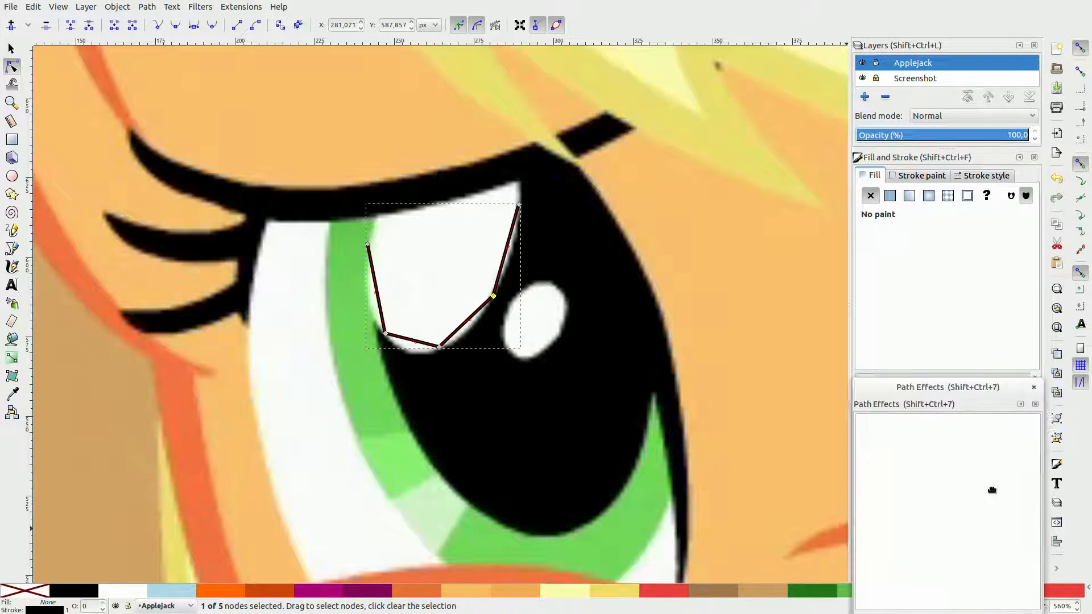
{"action": "left_click", "coordinate": [869, 598]}
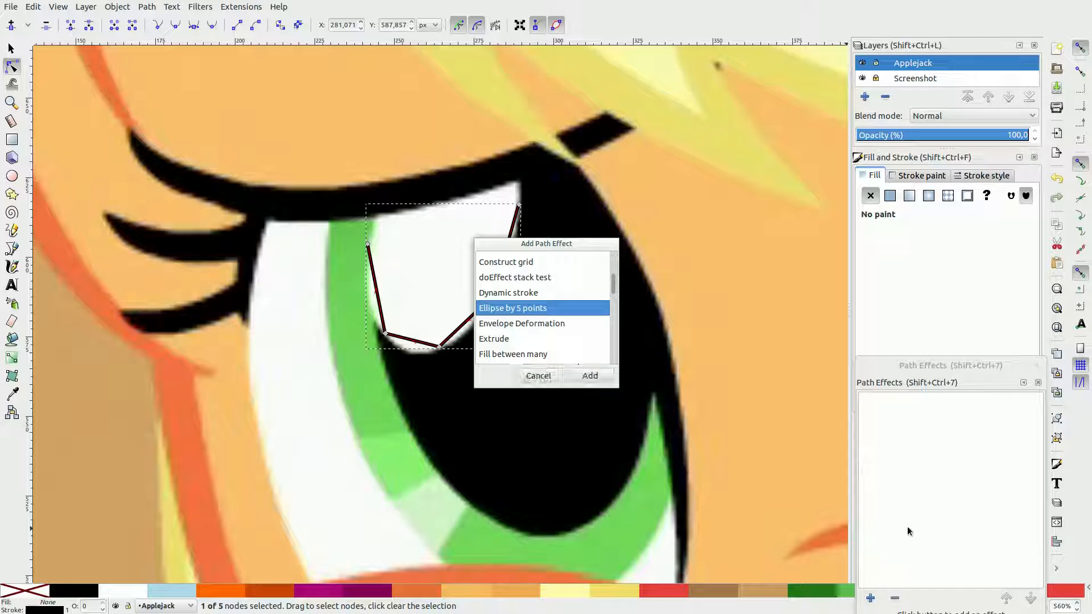
{"action": "left_click", "coordinate": [589, 375]}
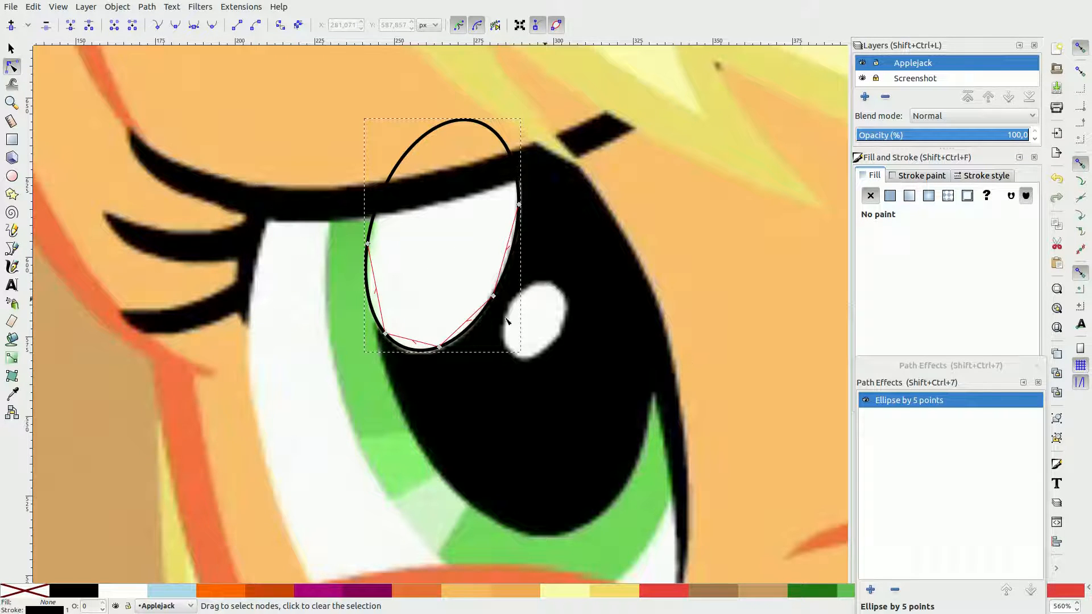
{"action": "left_click", "coordinate": [12, 249]}
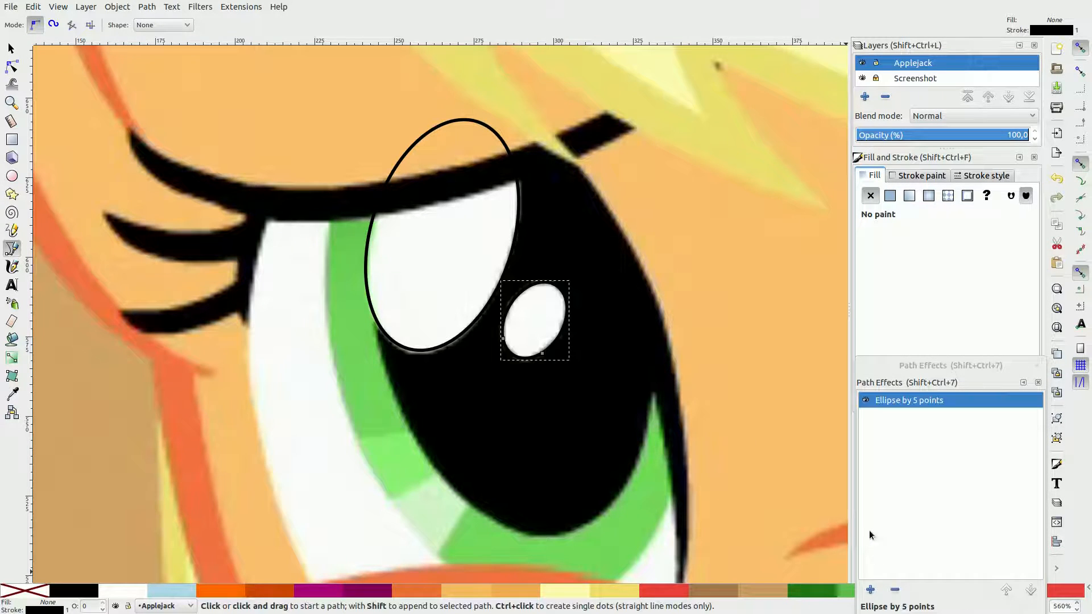
Fill the highlight ellipse white and remove its black outline.
{"action": "left_click", "coordinate": [11, 47]}
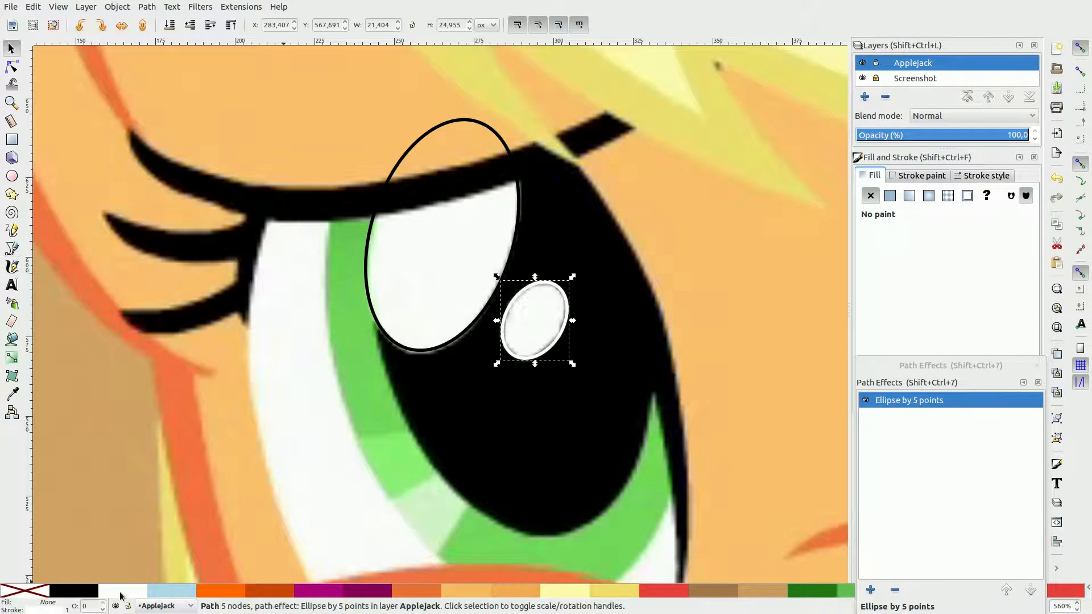
{"action": "left_click", "coordinate": [890, 196]}
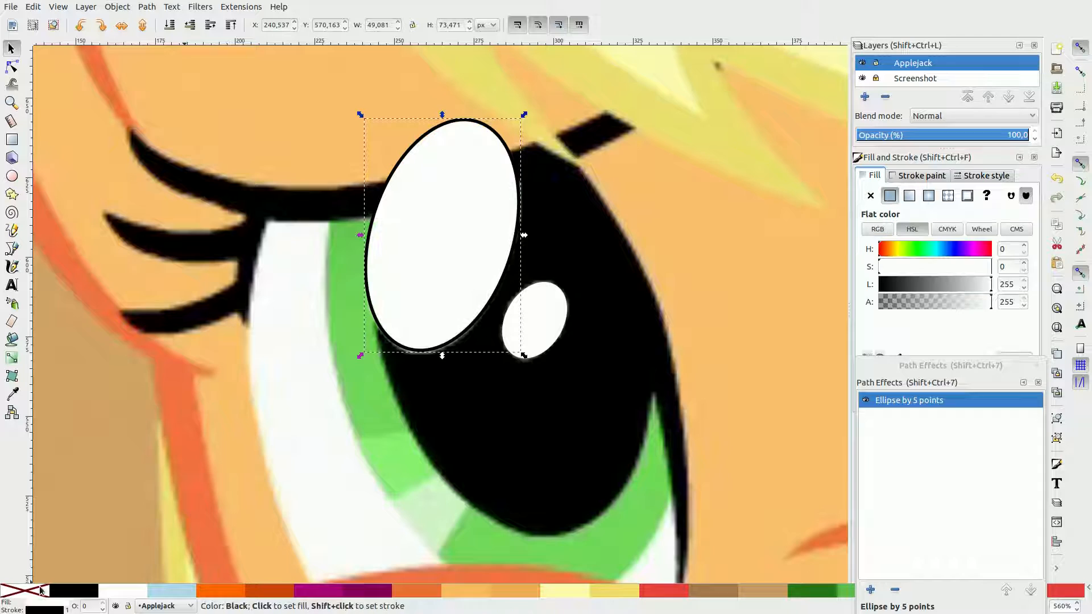
{"action": "left_click", "coordinate": [474, 444]}
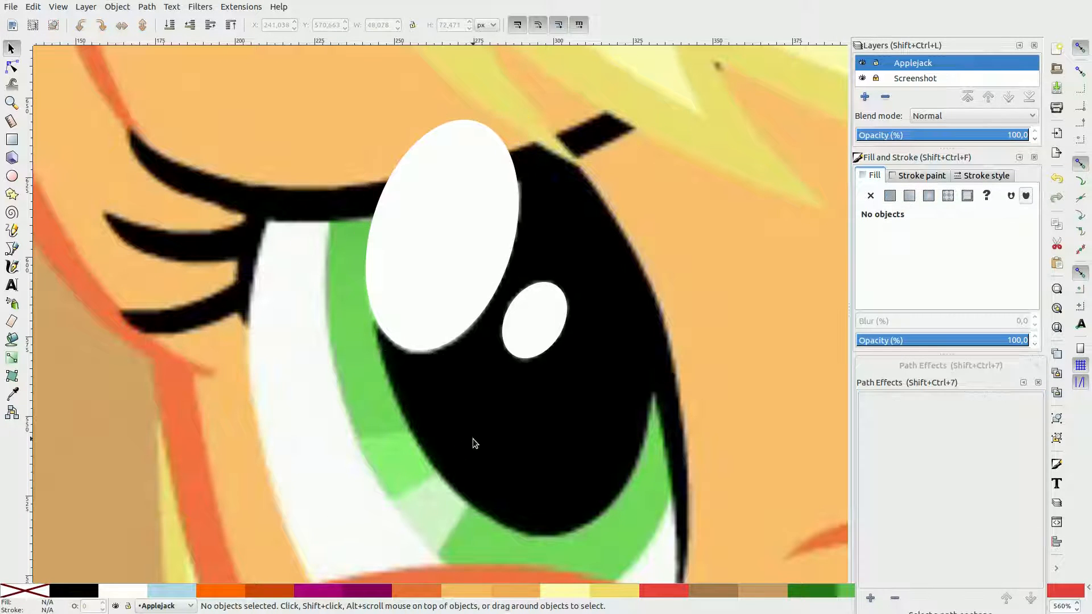
Trace five Pen points around the black pupil and apply Ellipse by 5 points.
{"action": "left_click", "coordinate": [12, 248]}
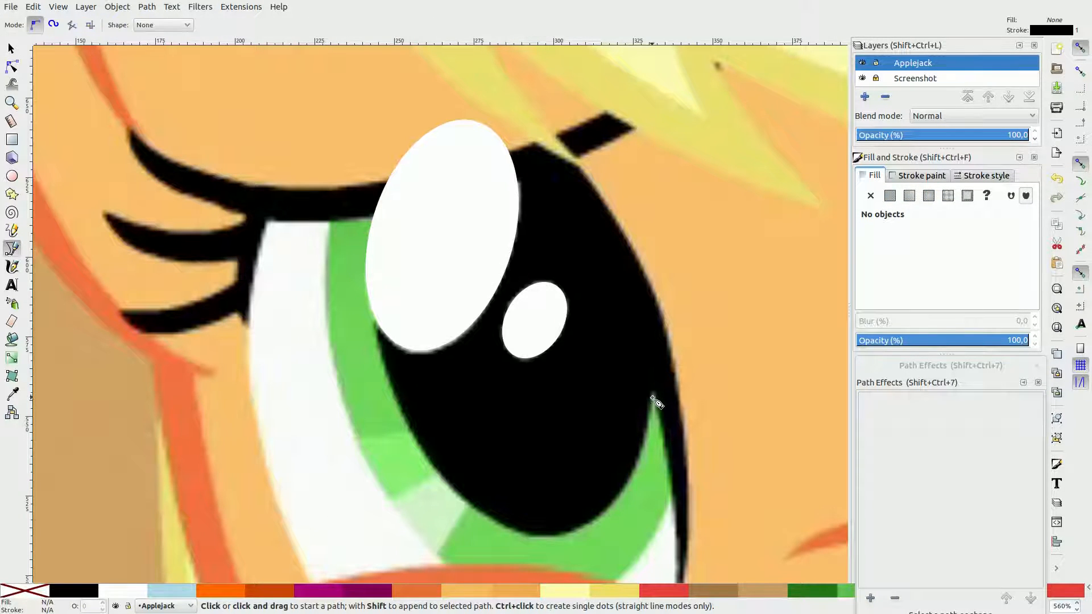
{"action": "left_click", "coordinate": [651, 399]}
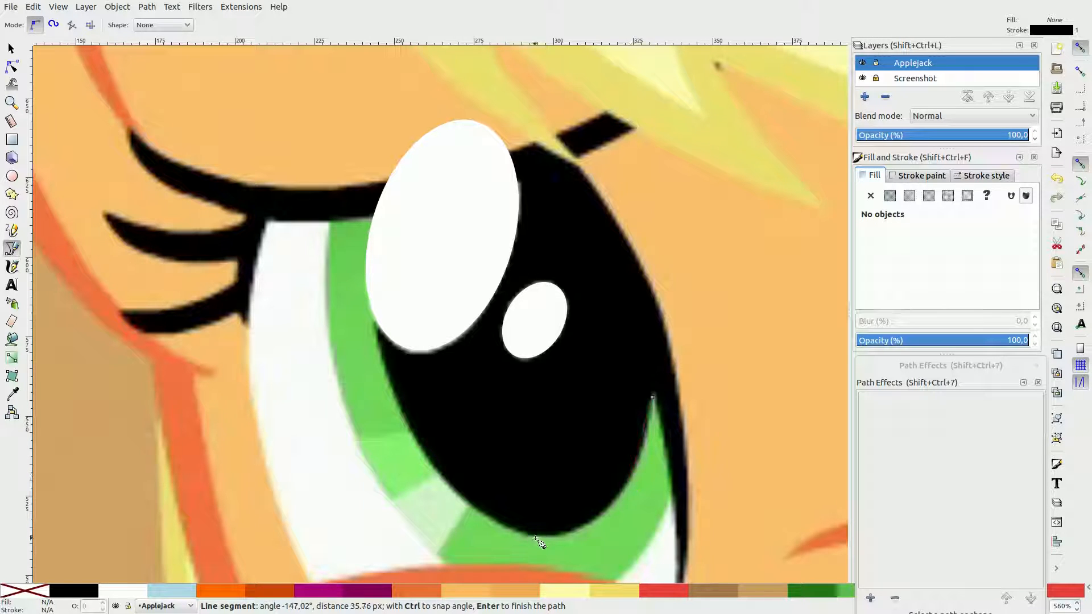
{"action": "left_click", "coordinate": [539, 533]}
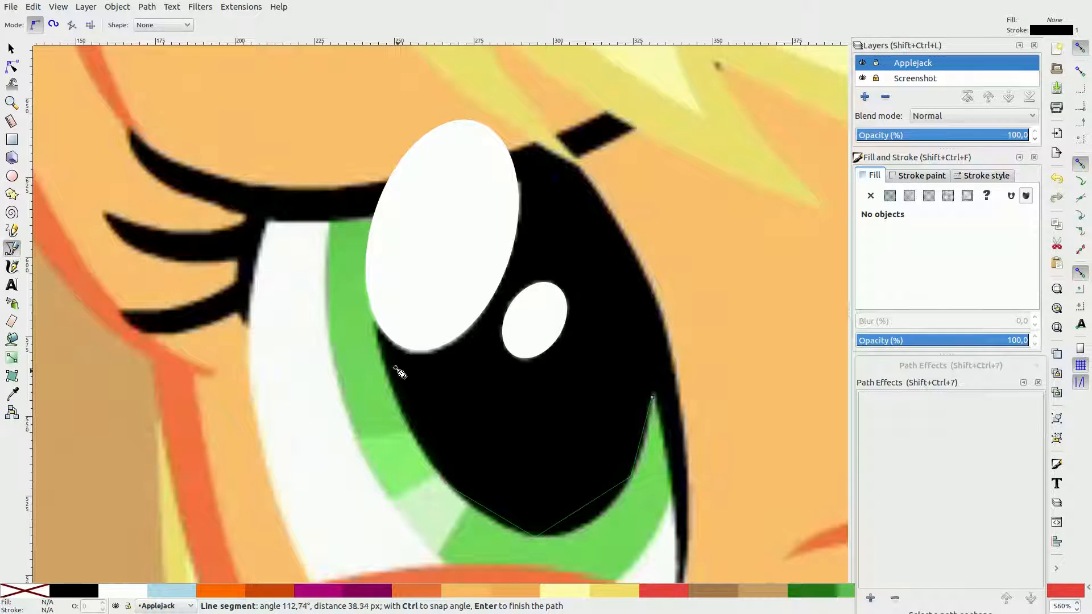
{"action": "mouse_move", "coordinate": [381, 351]}
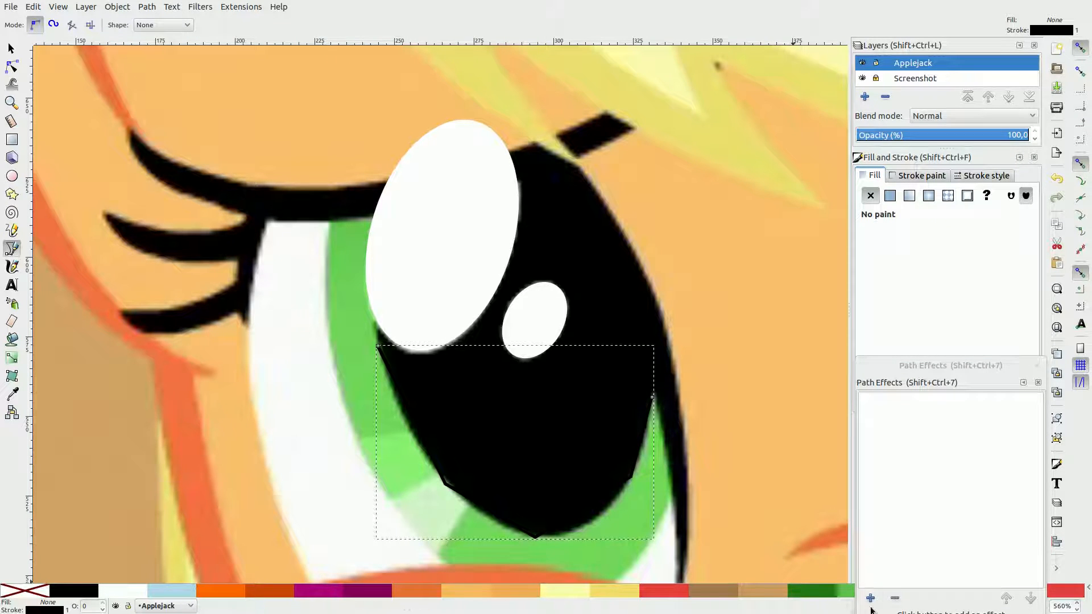
{"action": "left_click", "coordinate": [870, 599]}
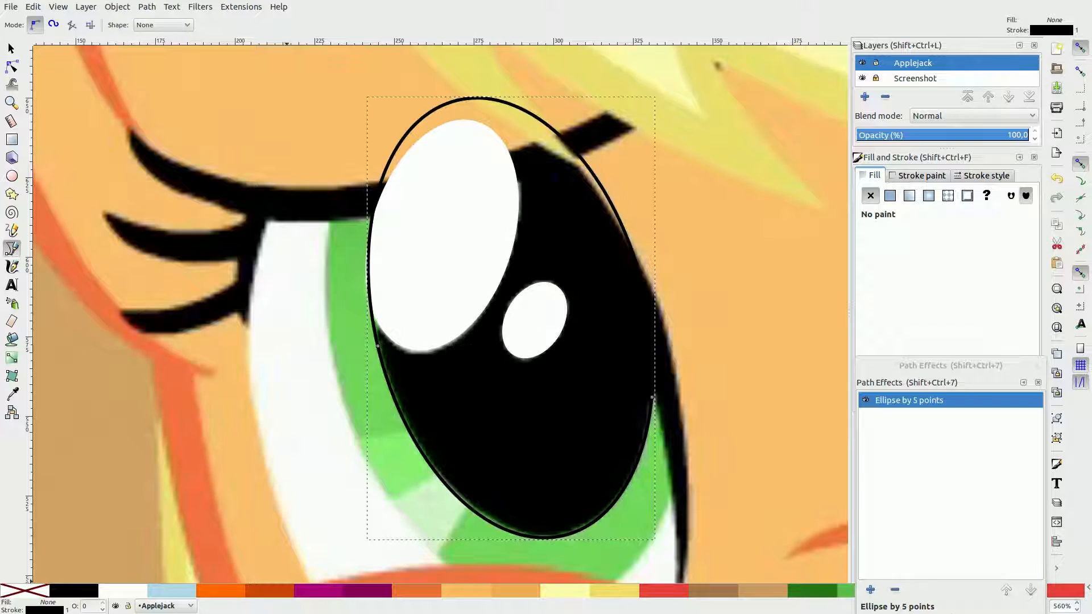
{"action": "left_click", "coordinate": [11, 66]}
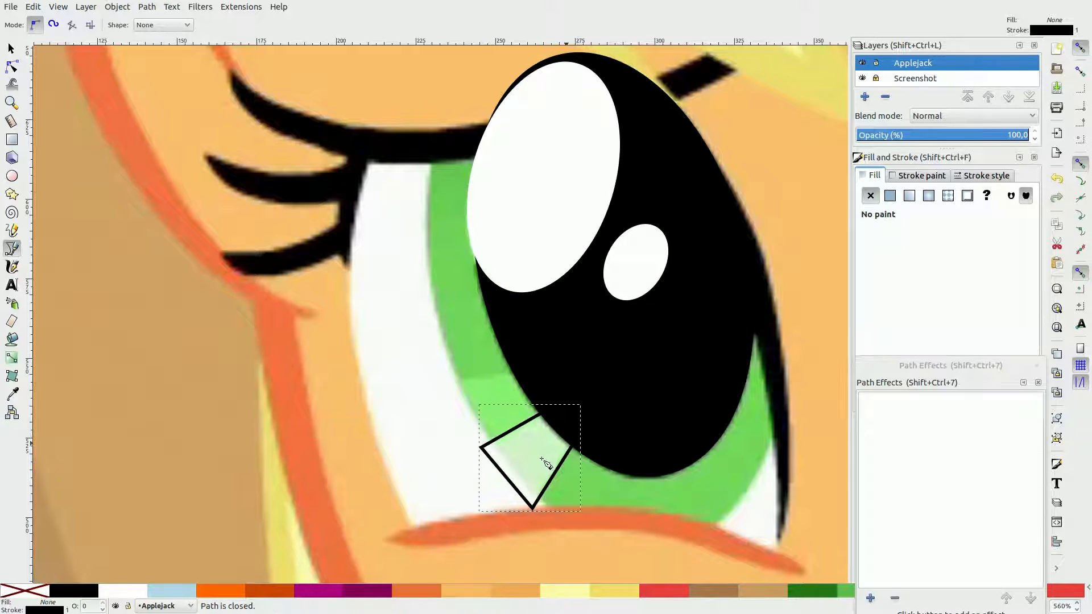
Close the pale green wedge shape on the lower iris and remove its outline.
{"action": "left_click", "coordinate": [11, 66]}
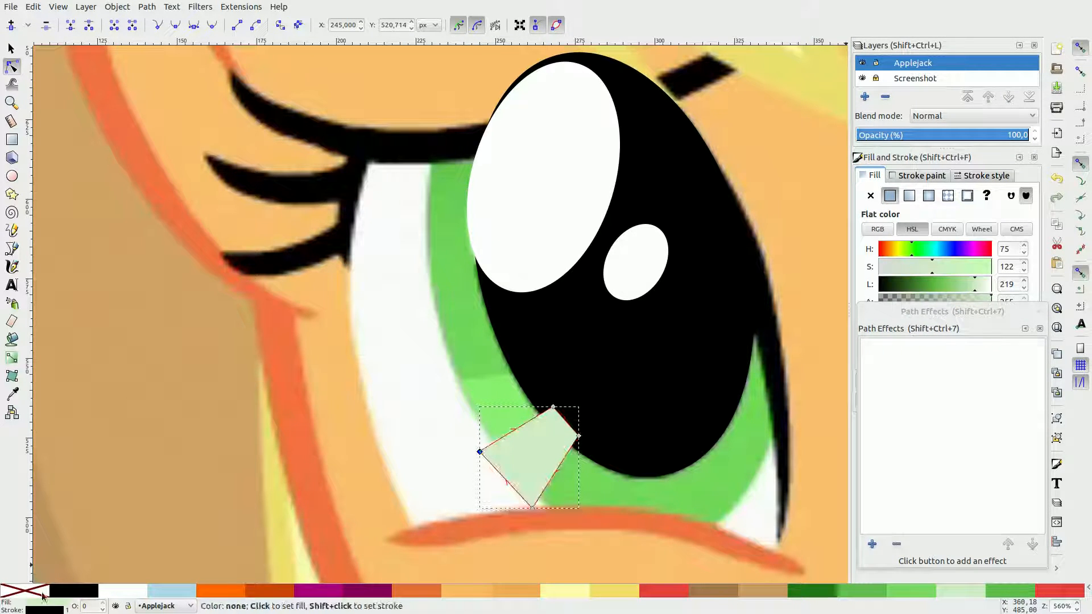
{"action": "left_click", "coordinate": [12, 248]}
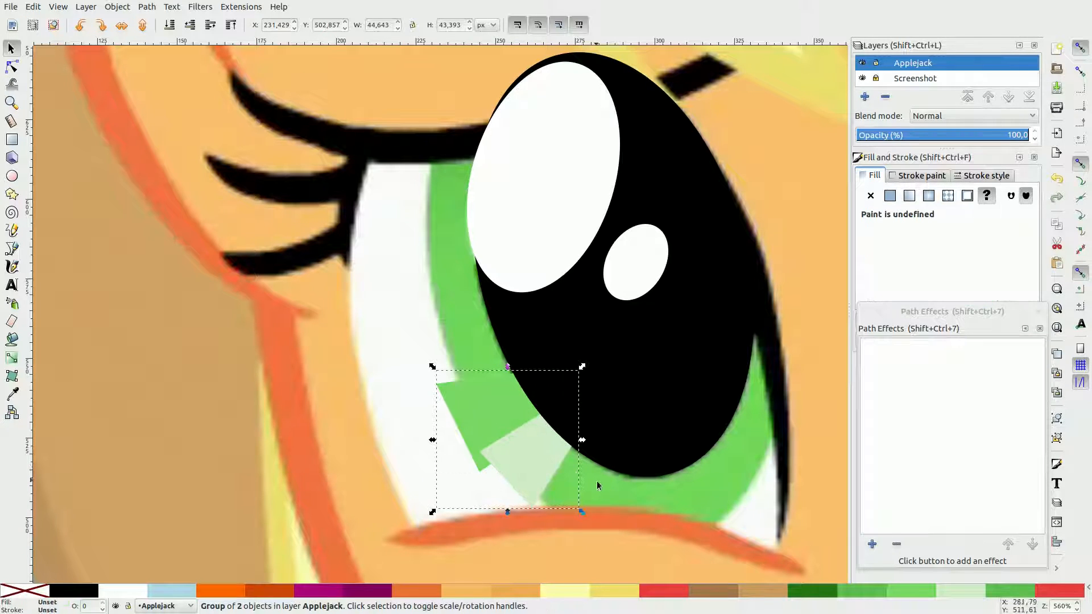
{"action": "left_click", "coordinate": [11, 249]}
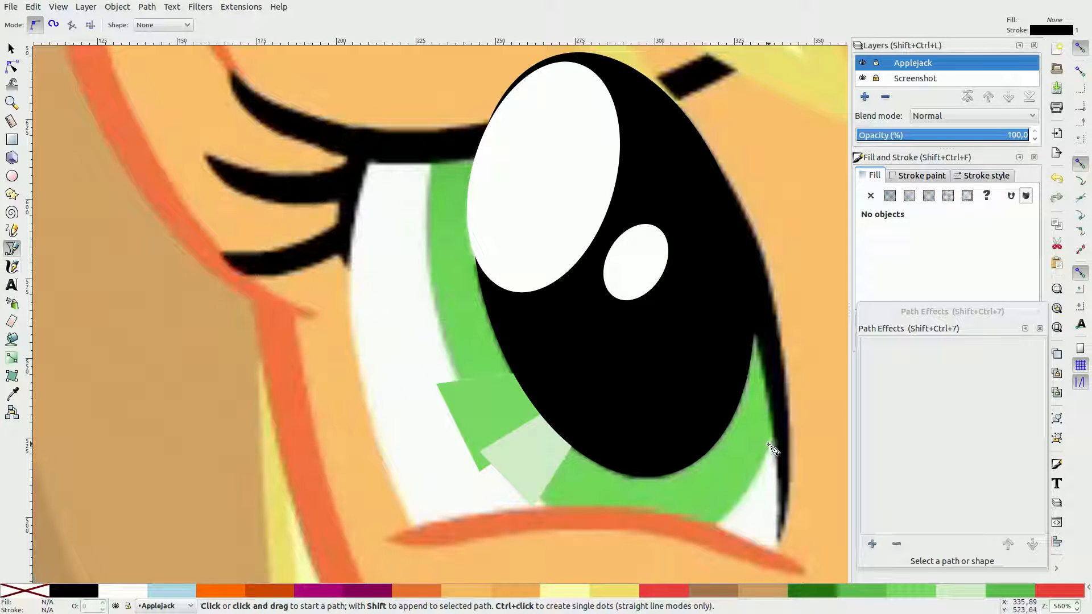
Trace the iris as a five-point ellipse and clip the pale wedges to it.
{"action": "left_click", "coordinate": [768, 444]}
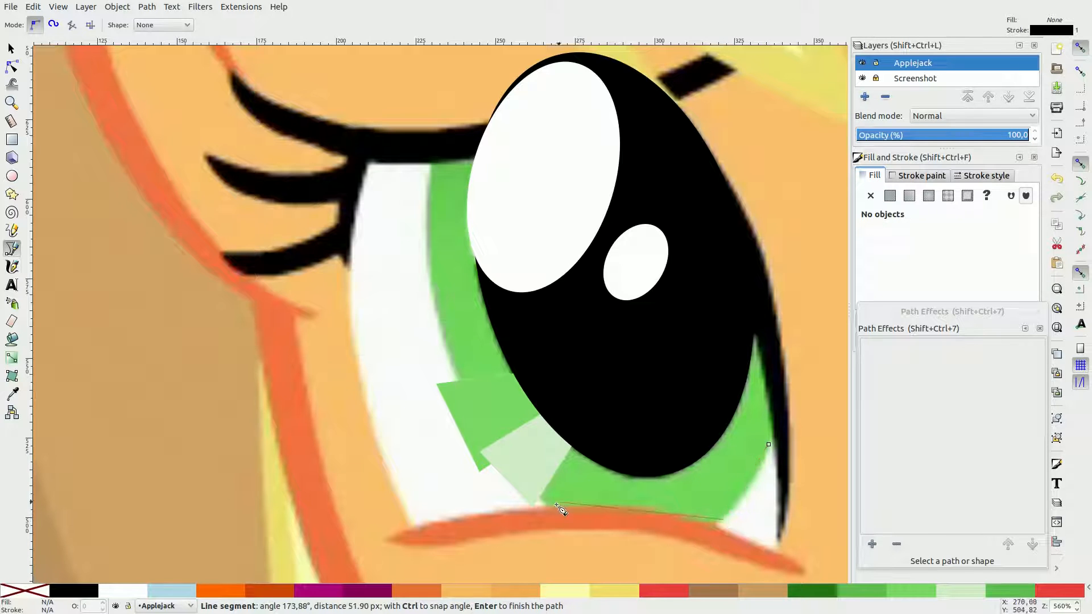
{"action": "mouse_move", "coordinate": [449, 351]}
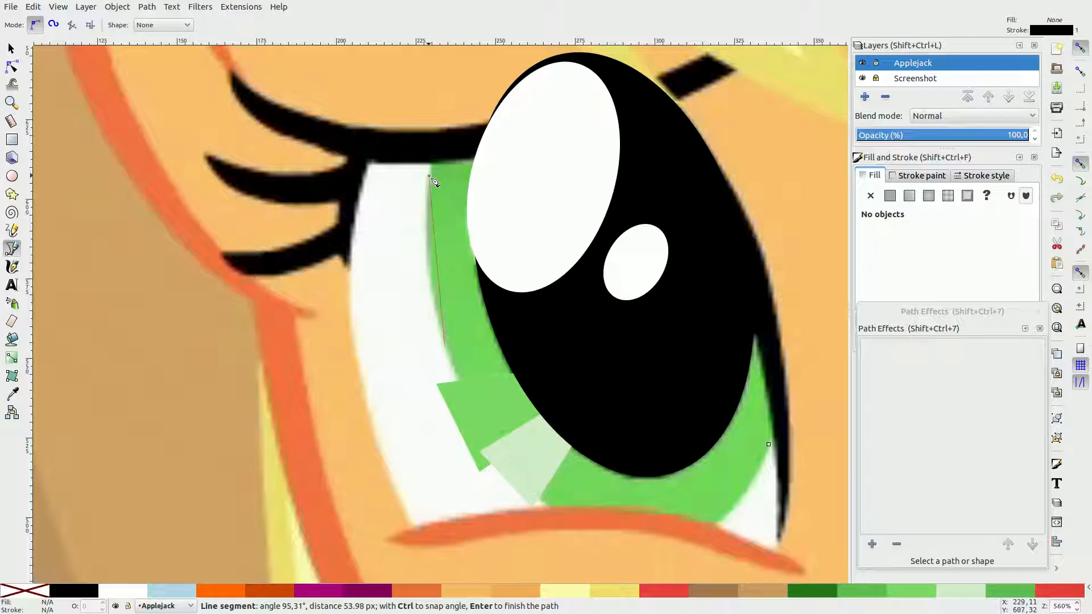
{"action": "left_click", "coordinate": [872, 544]}
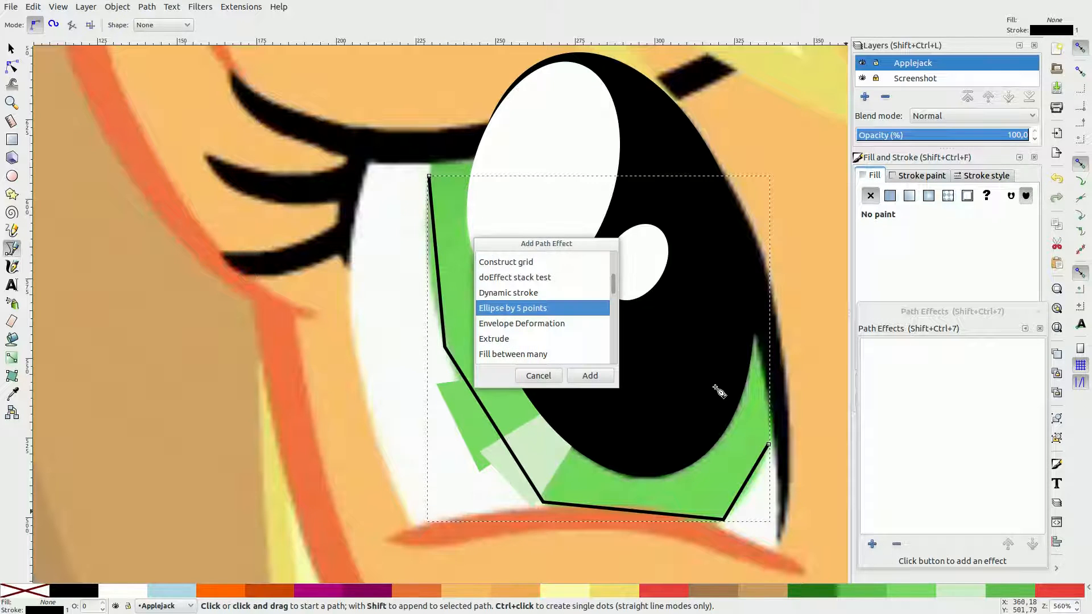
{"action": "left_click", "coordinate": [589, 375]}
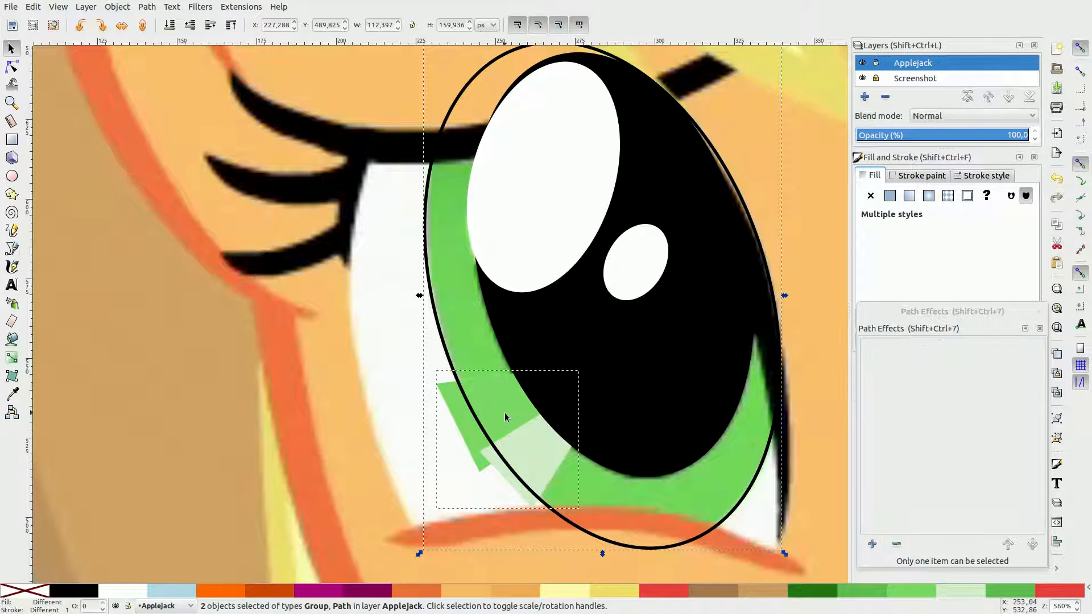
{"action": "left_click", "coordinate": [516, 420]}
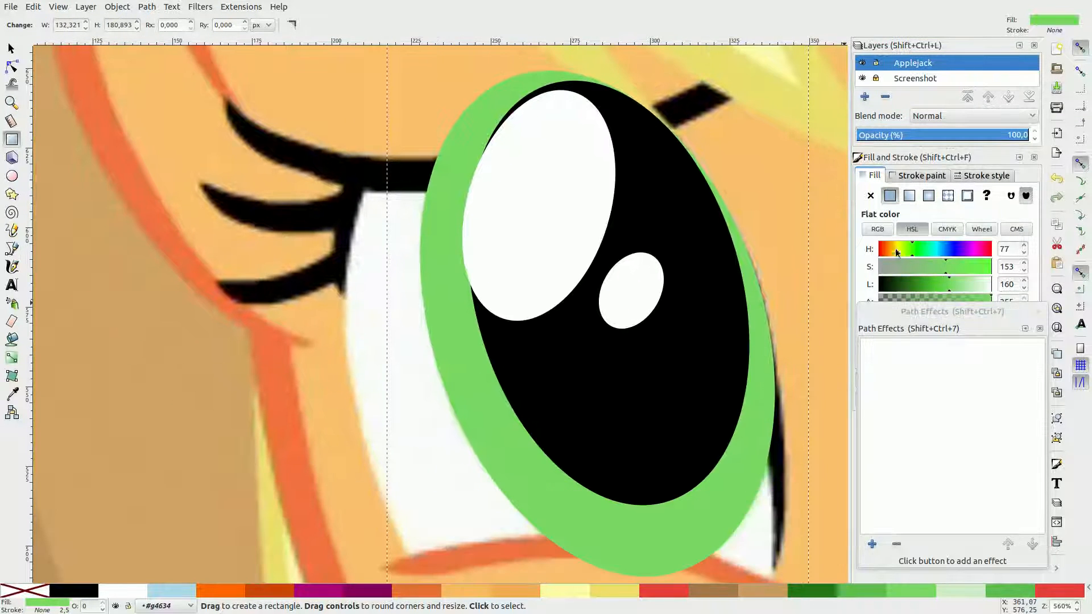
Give the iris a dark-to-light green linear gradient fill.
{"action": "left_click", "coordinate": [909, 195]}
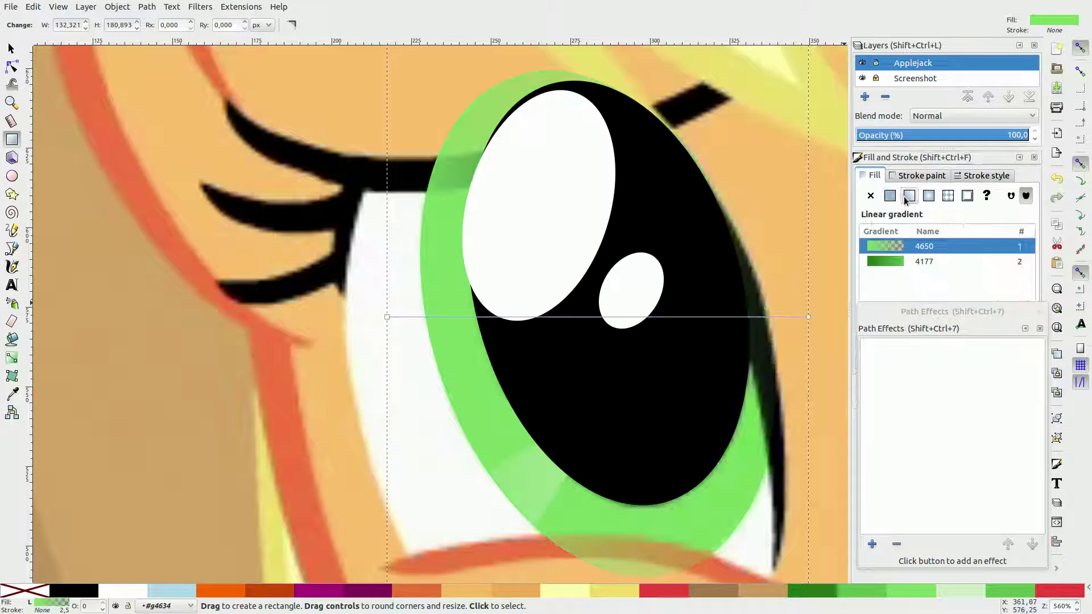
{"action": "left_click", "coordinate": [12, 66]}
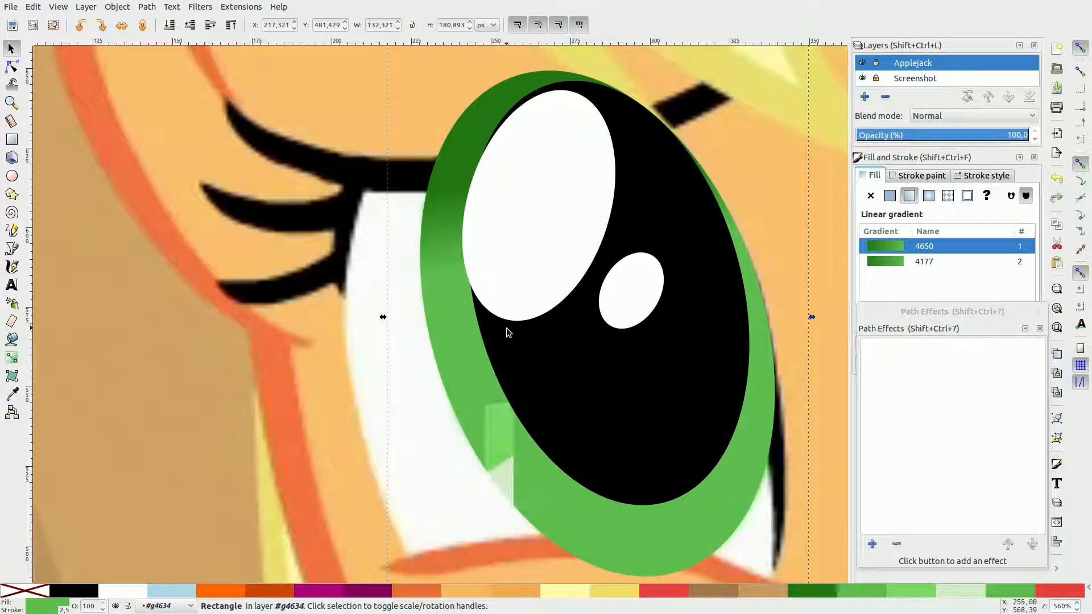
{"action": "left_click", "coordinate": [416, 365]}
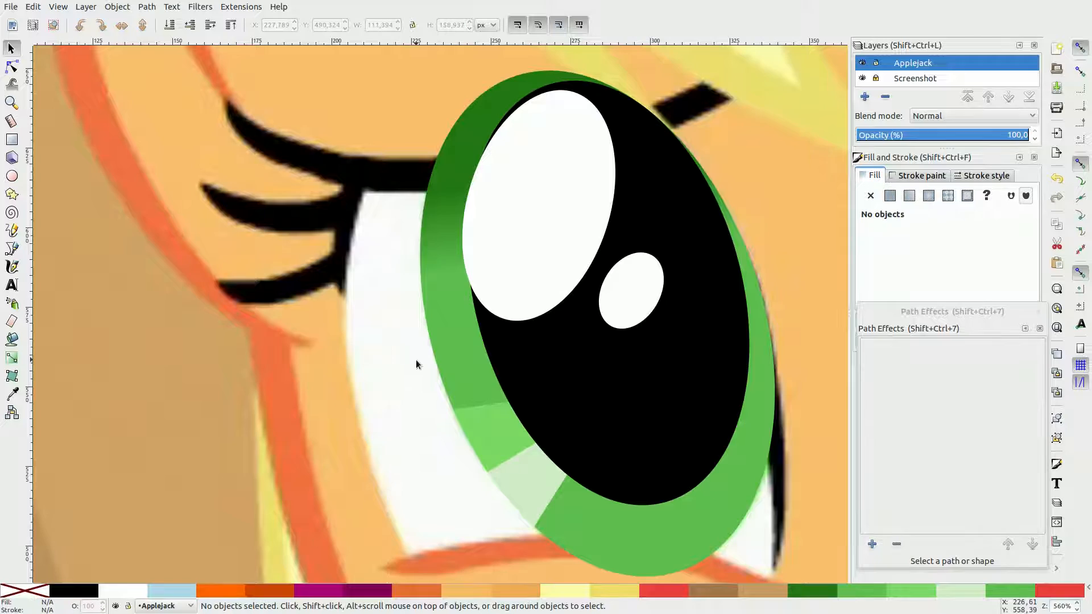
Draw the curved black lower eyelid line with a 7 px stroke width.
{"action": "scroll", "scroll_direction": "down", "scroll_amount": 3}
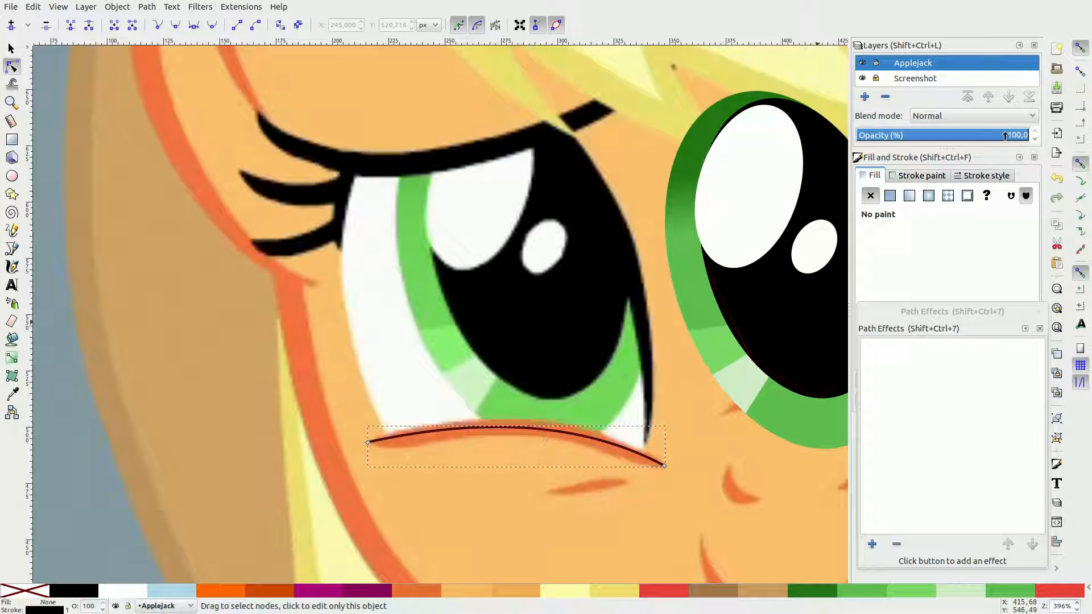
{"action": "left_click", "coordinate": [986, 175]}
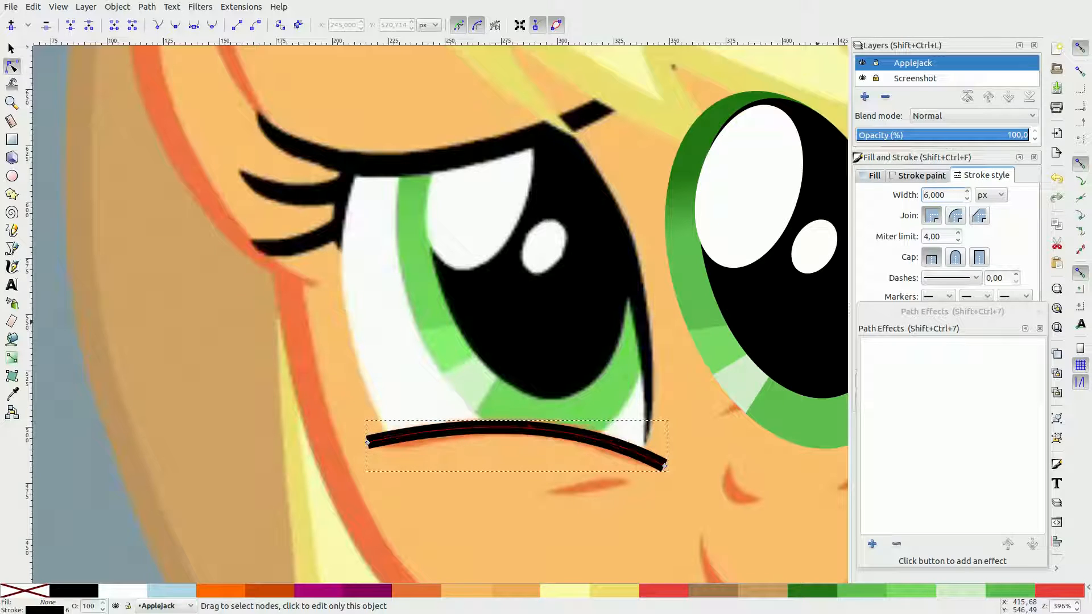
{"action": "triple_click", "coordinate": [942, 195]}
{"action": "type", "text": "7,000"}
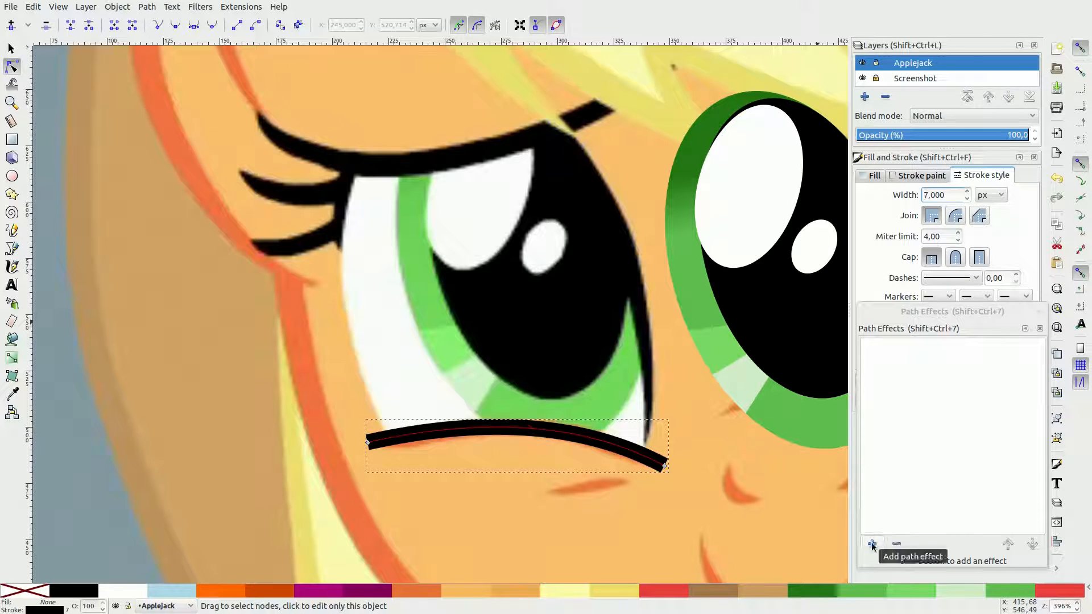
{"action": "left_click", "coordinate": [872, 545]}
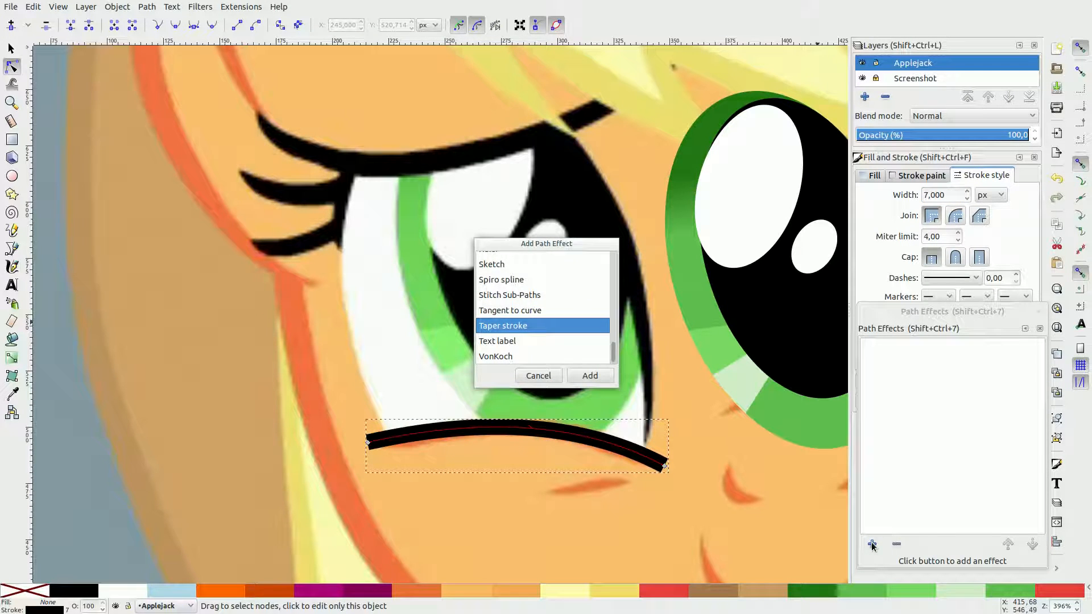
Make the lower lid a tapered orange stroke and add a tapered yellow right-edge line.
{"action": "left_click", "coordinate": [589, 375]}
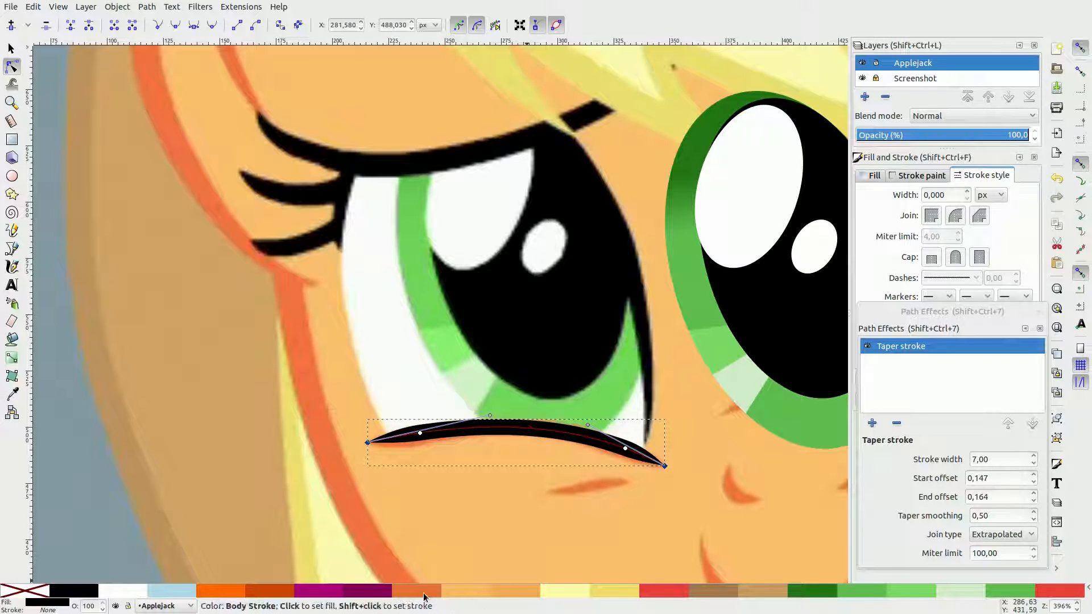
{"action": "left_click", "coordinate": [7, 591]}
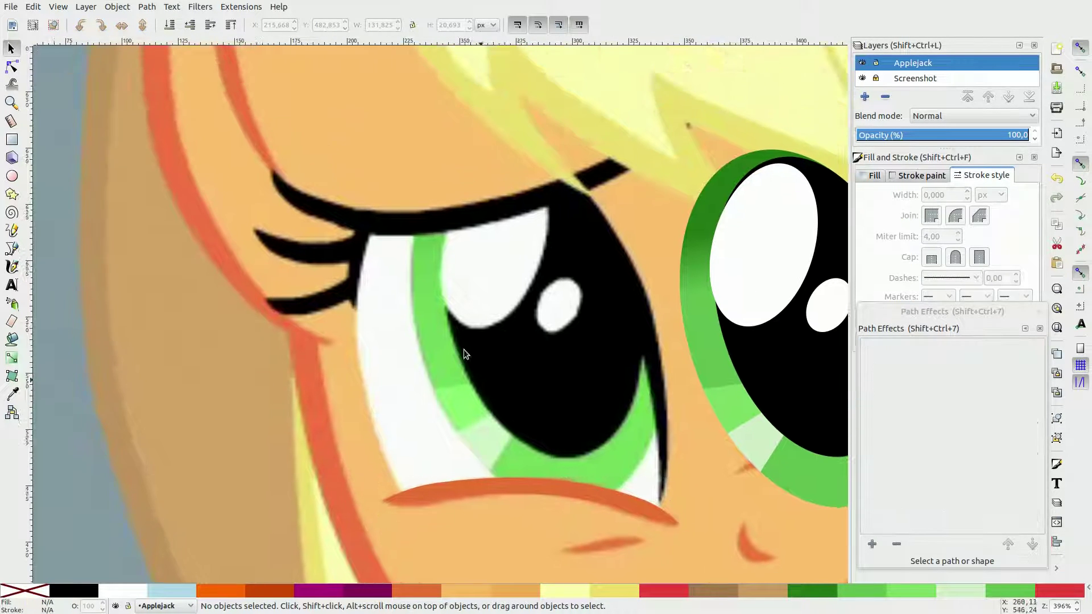
{"action": "left_click", "coordinate": [12, 249]}
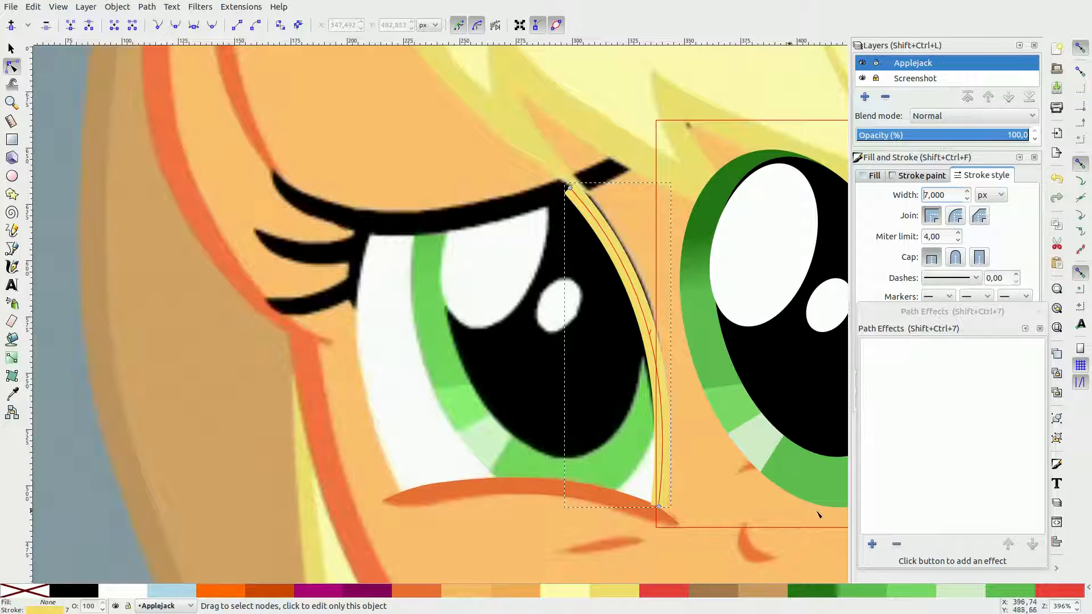
{"action": "left_click", "coordinate": [872, 544]}
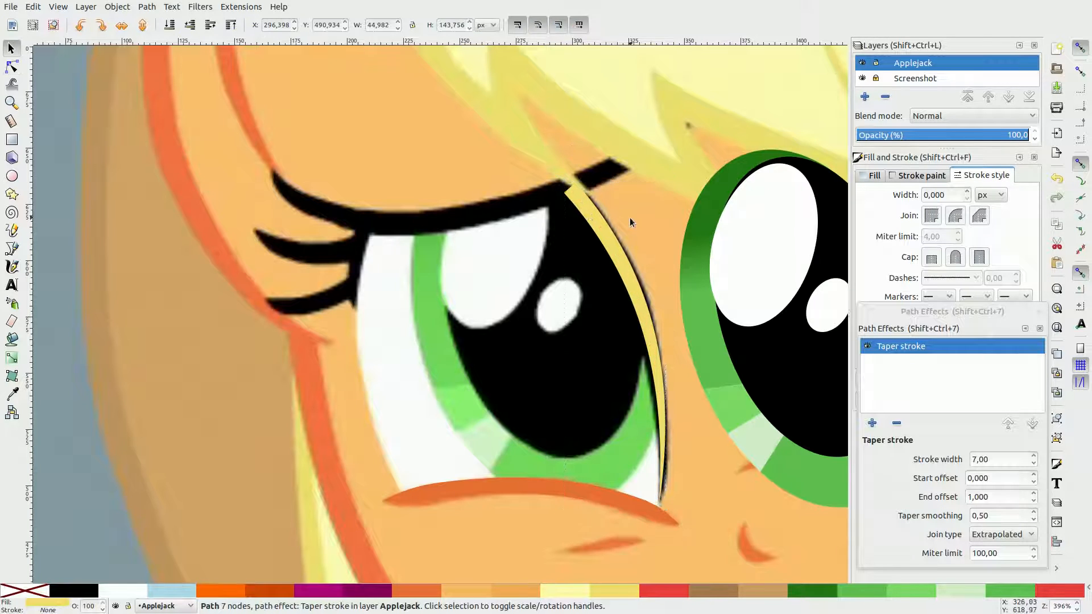
{"action": "left_click", "coordinate": [12, 248]}
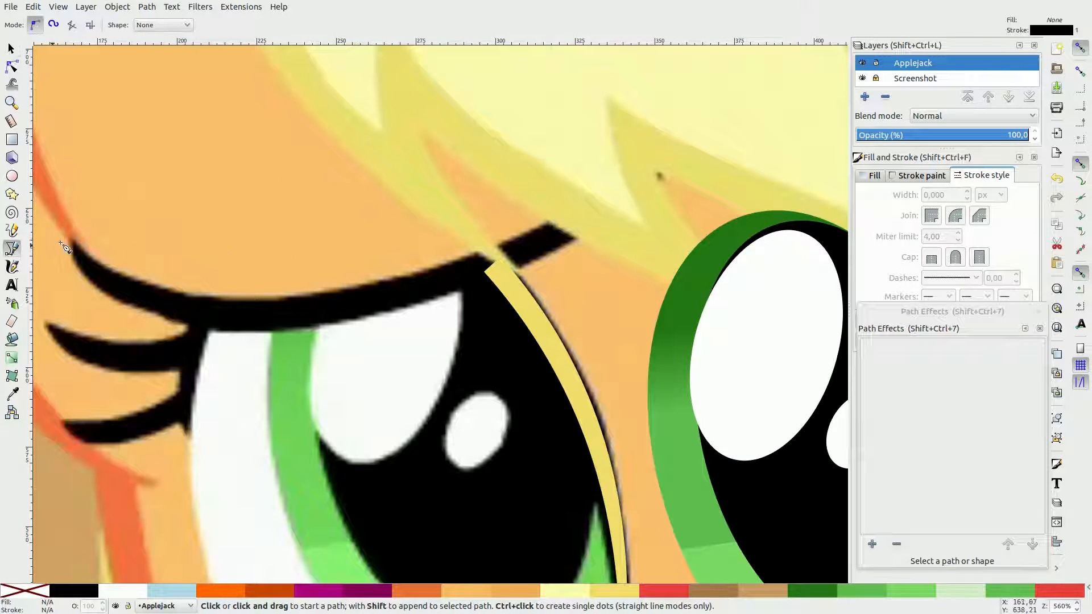
Draw the upper eyelid line, colour it pale yellow, and apply Taper stroke.
{"action": "left_click", "coordinate": [69, 236]}
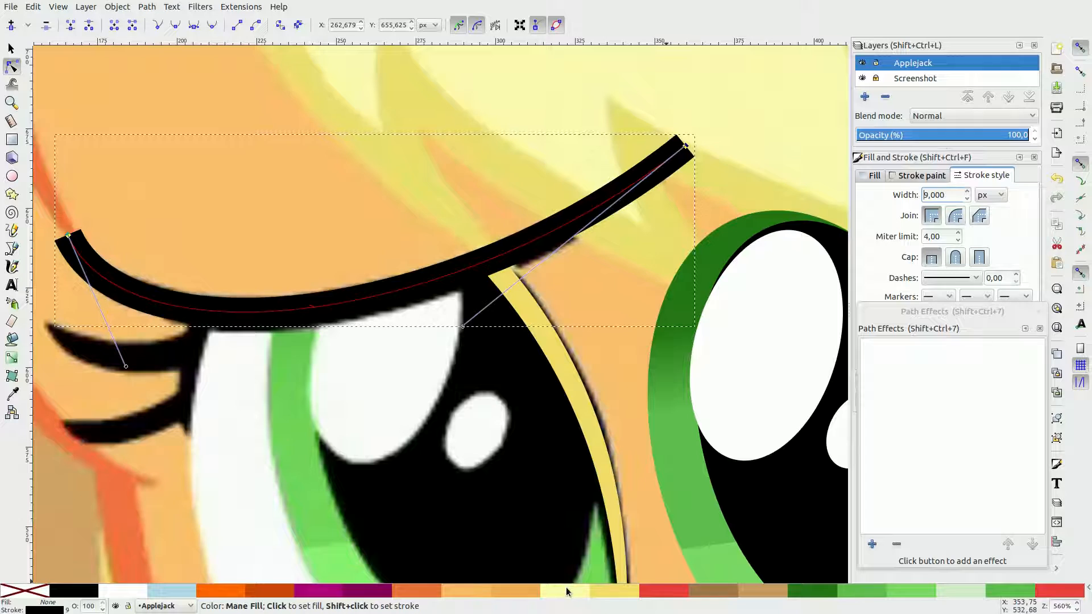
{"action": "left_click", "coordinate": [872, 544]}
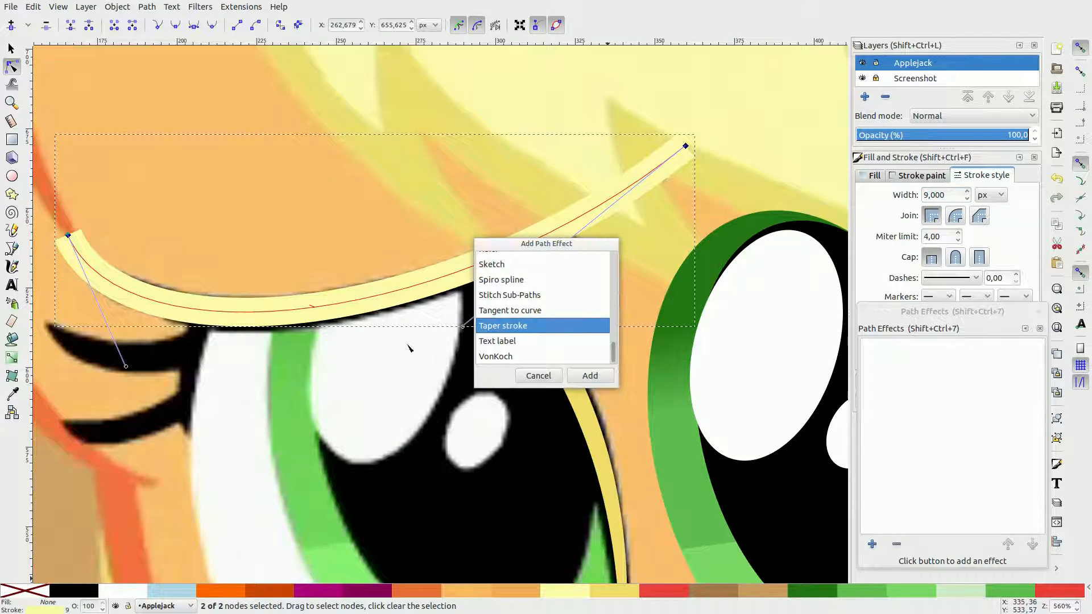
{"action": "left_click", "coordinate": [589, 375]}
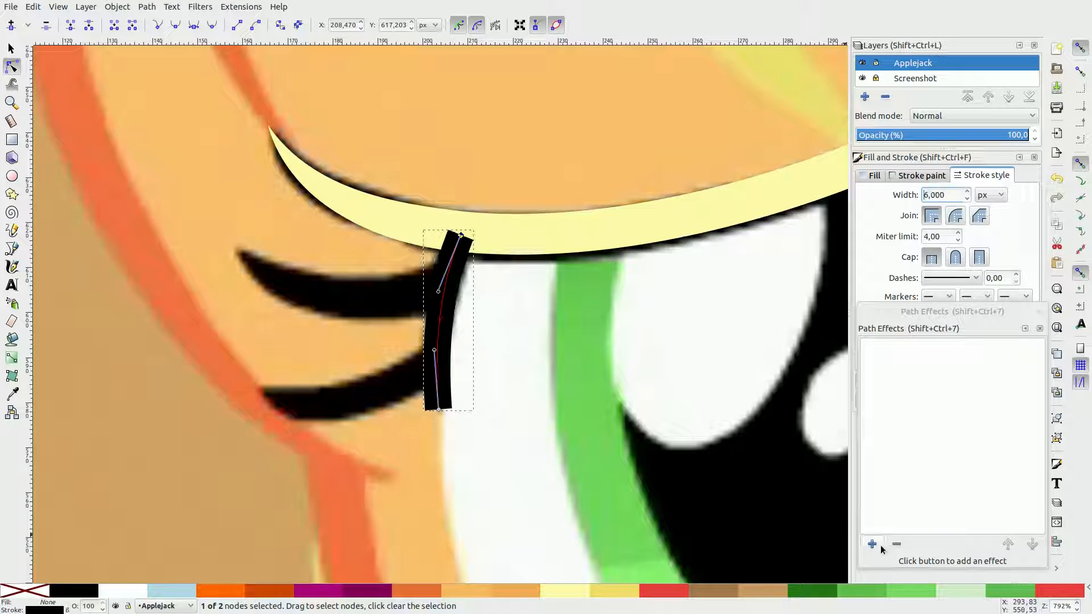
Add a curved black eyelash at the upper lid's corner with an 8 px stroke.
{"action": "left_click", "coordinate": [872, 544]}
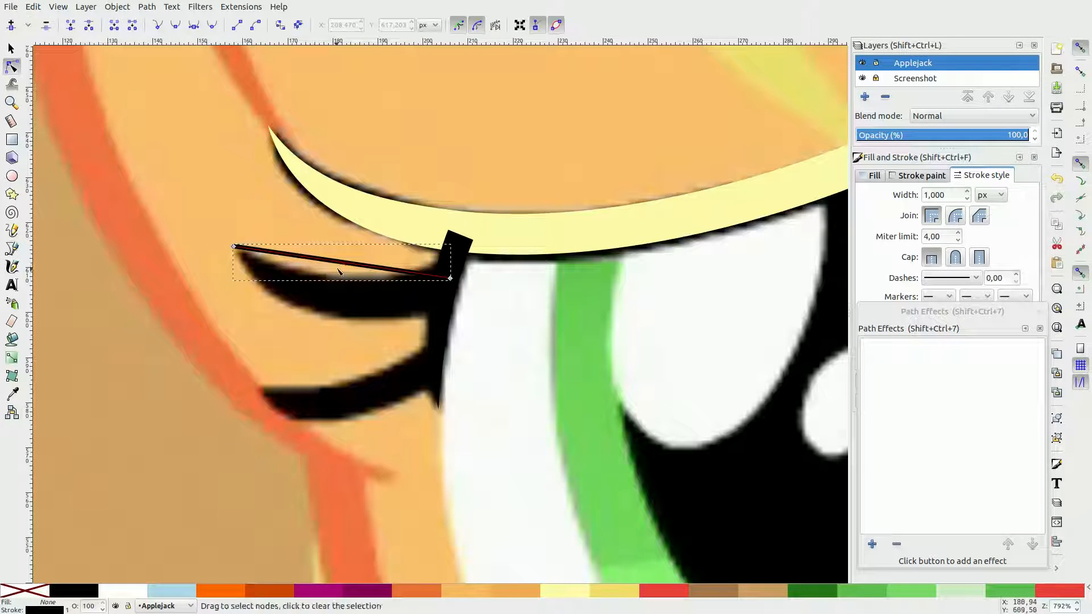
{"action": "left_click_drag", "start_coordinate": [338, 271], "coordinate": [344, 296]}
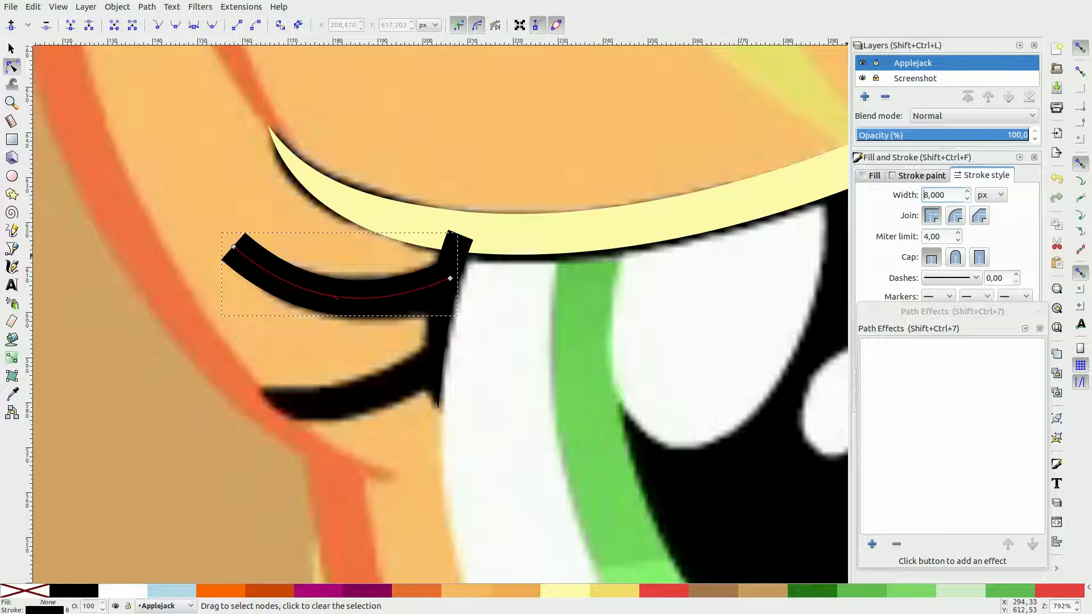
{"action": "left_click", "coordinate": [872, 544]}
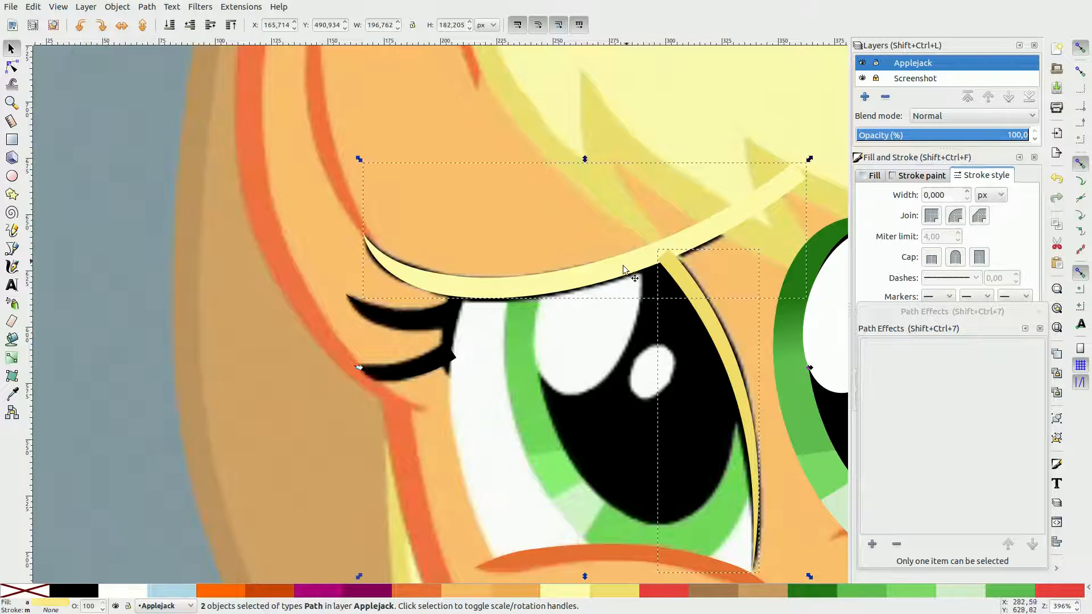
Turn the eyelid lines black and fit a five-point ellipse around the eye white.
{"action": "left_click", "coordinate": [506, 467]}
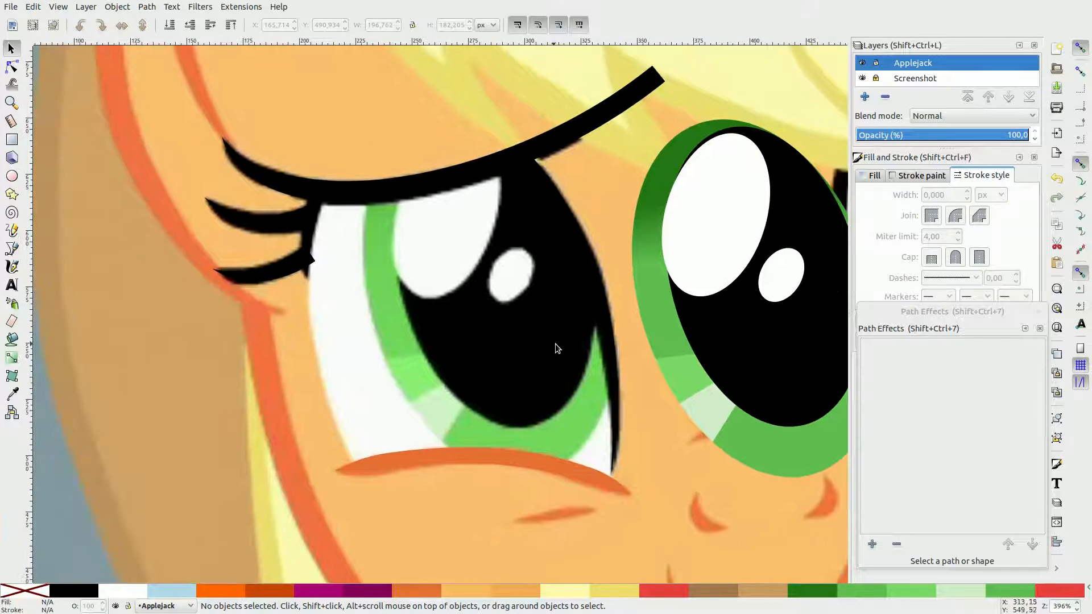
{"action": "left_click", "coordinate": [12, 249]}
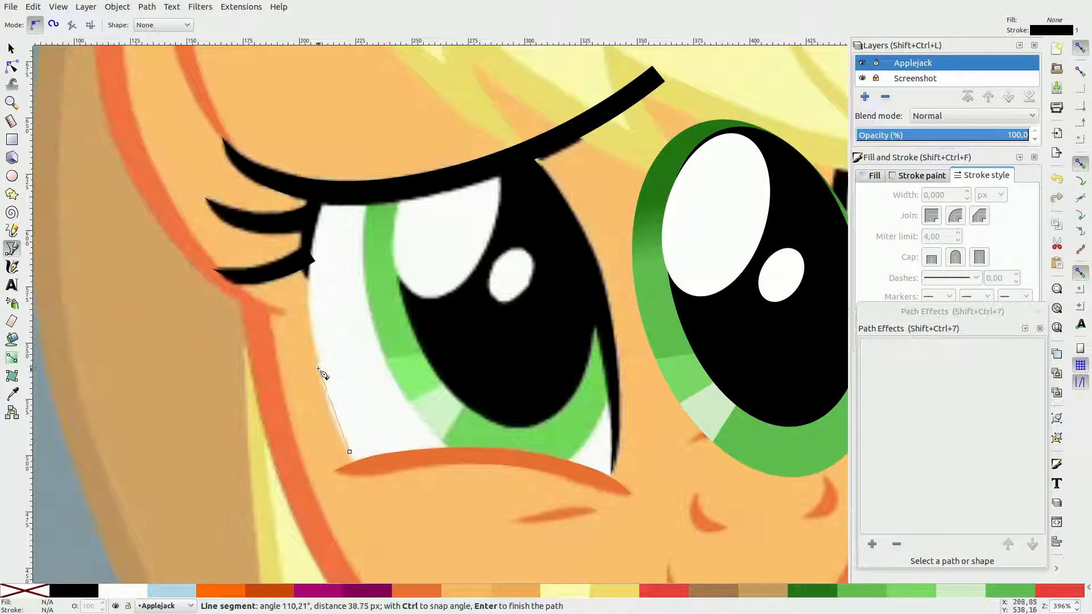
{"action": "mouse_move", "coordinate": [320, 275]}
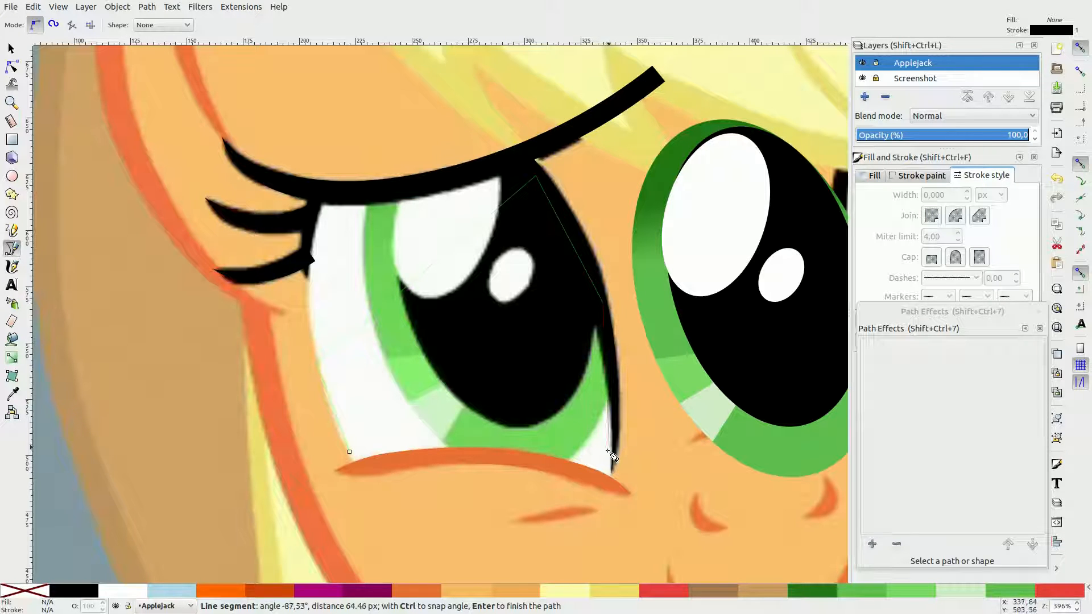
{"action": "mouse_move", "coordinate": [619, 479]}
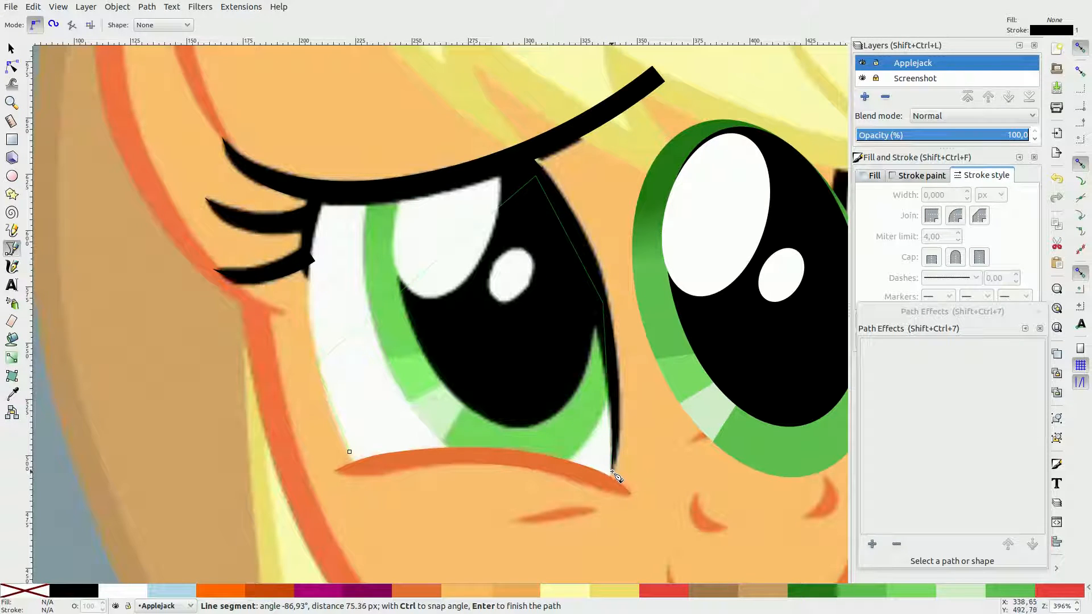
{"action": "left_click", "coordinate": [872, 543]}
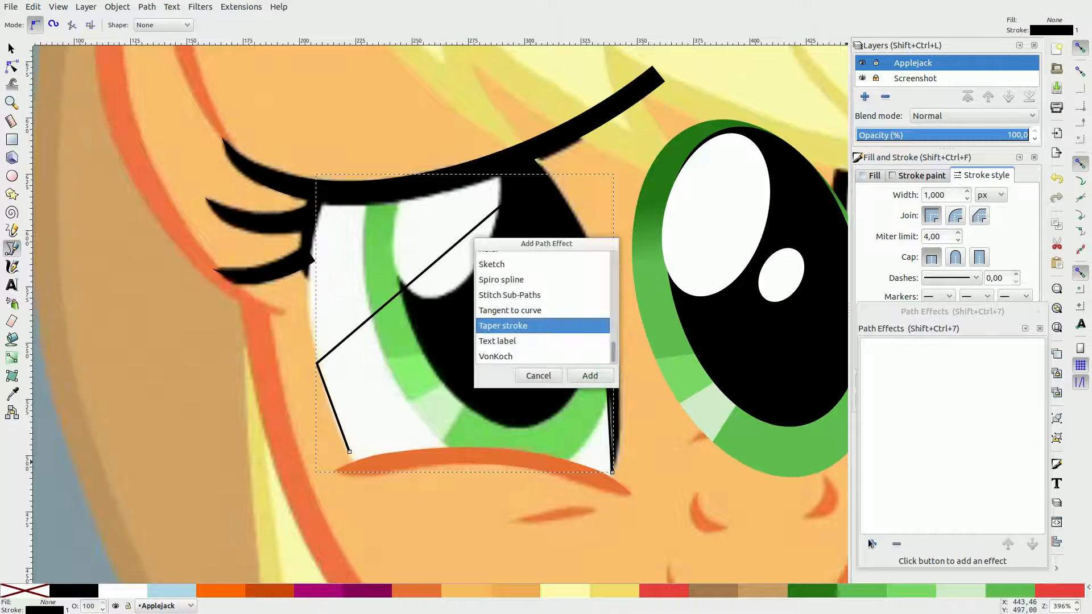
{"action": "left_click", "coordinate": [589, 375]}
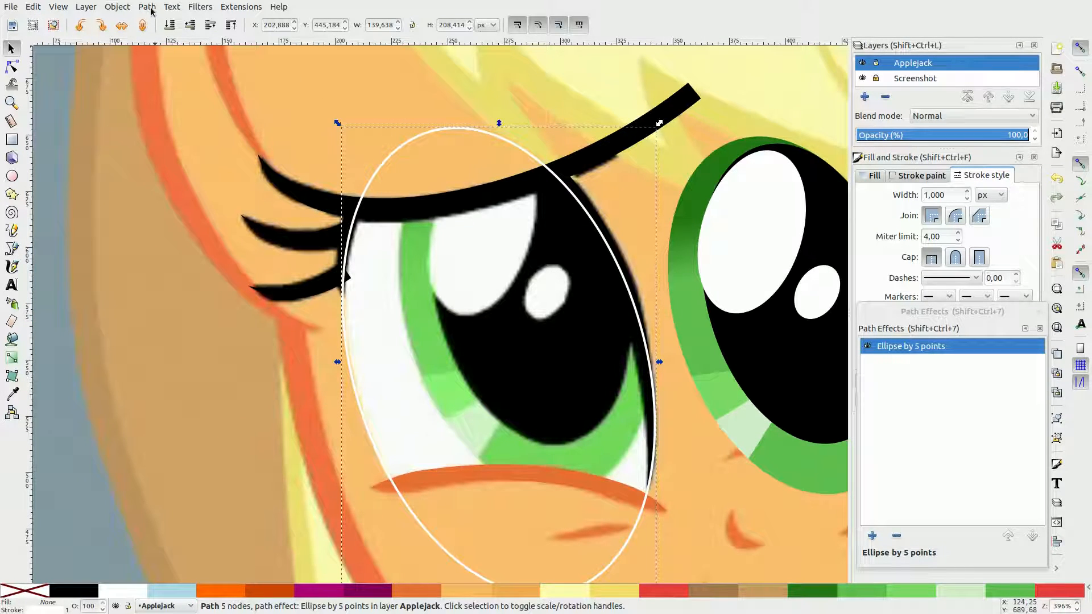
Convert the white eye oval into a plain path with Object to Path.
{"action": "left_click", "coordinate": [117, 6]}
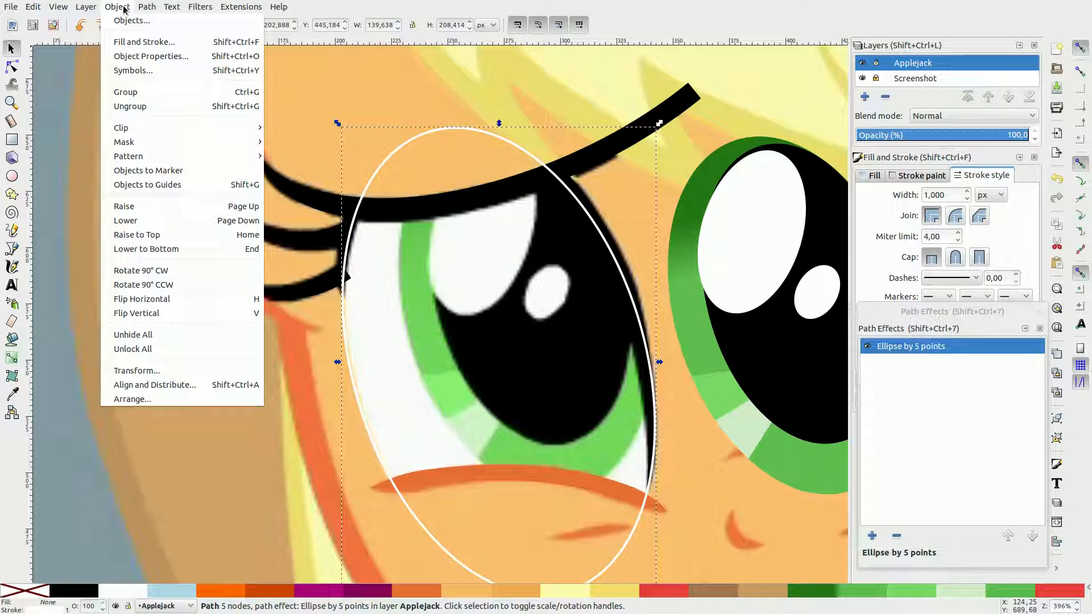
{"action": "mouse_move", "coordinate": [160, 106]}
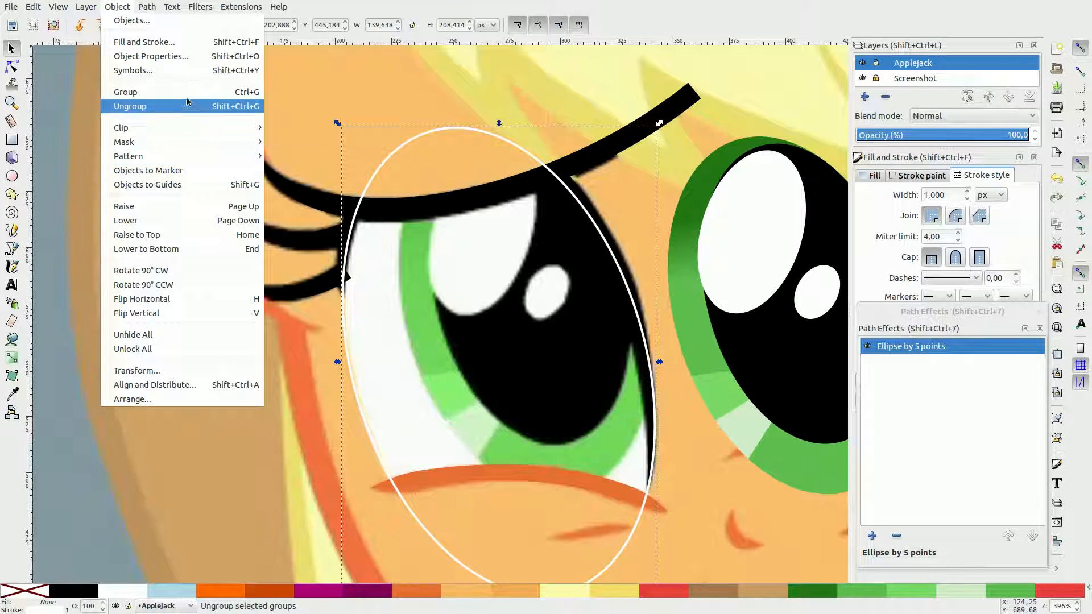
{"action": "left_click", "coordinate": [146, 6]}
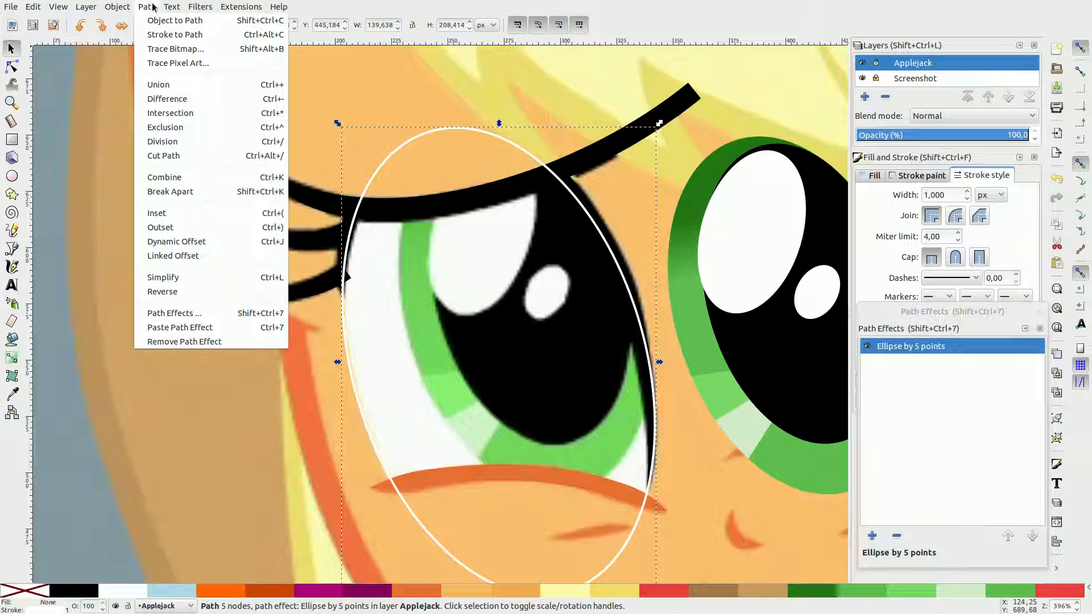
{"action": "mouse_move", "coordinate": [174, 19]}
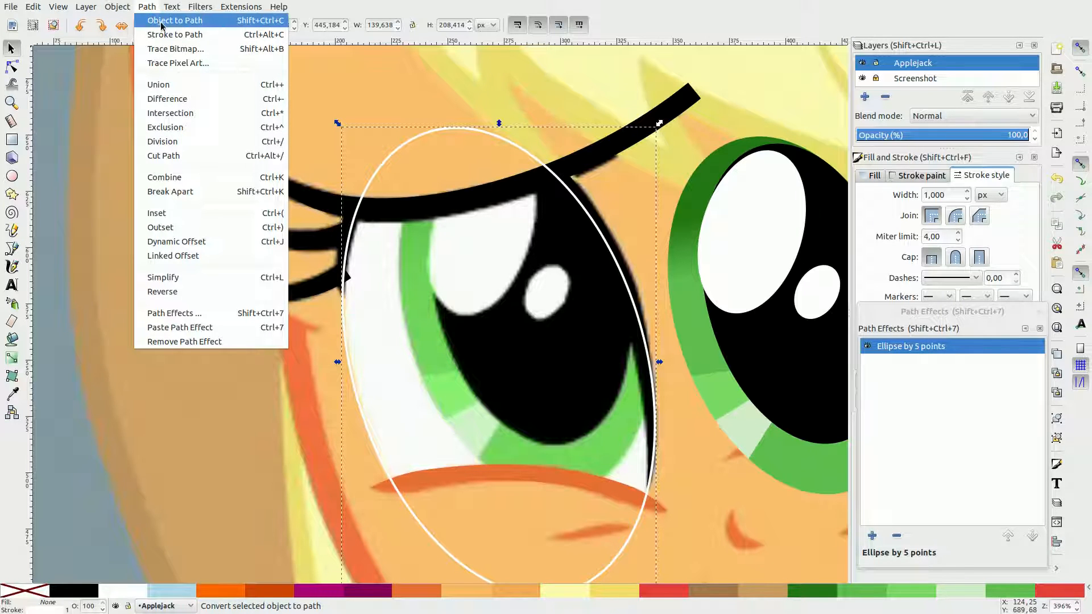
{"action": "left_click", "coordinate": [174, 20]}
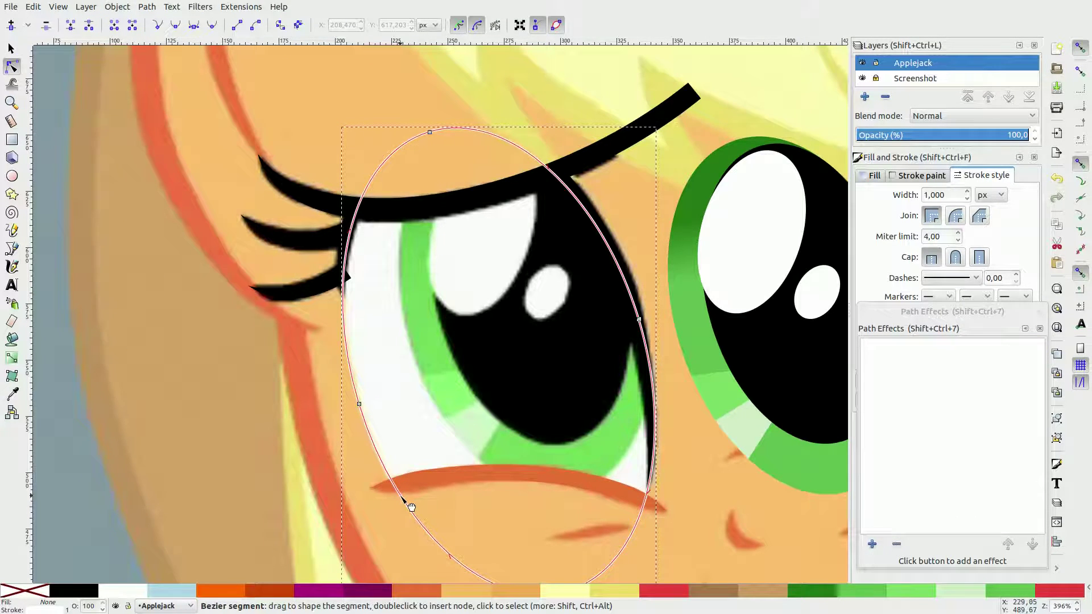
{"action": "scroll", "scroll_direction": "up", "scroll_amount": 3}
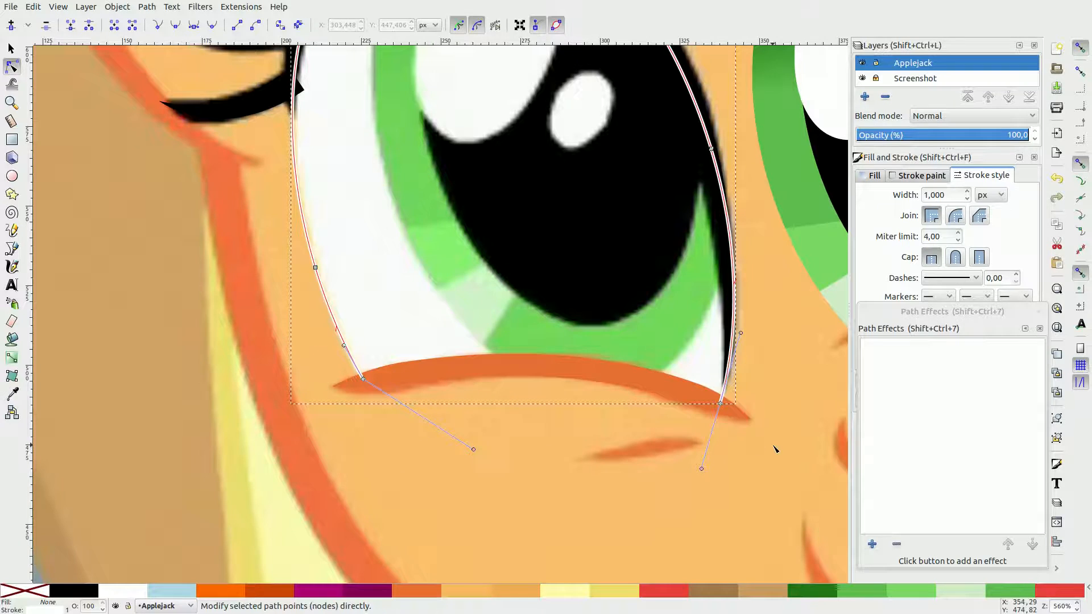
Reshape the white oval's lower outline so the sclera fits inside the eye.
{"action": "left_click", "coordinate": [115, 25]}
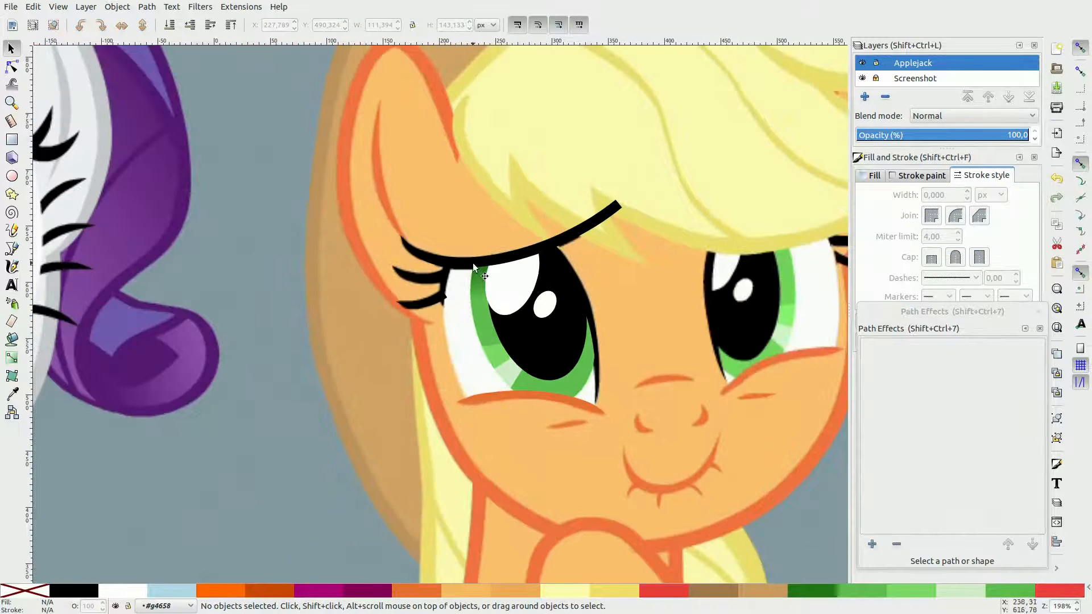
{"action": "left_click", "coordinate": [12, 139]}
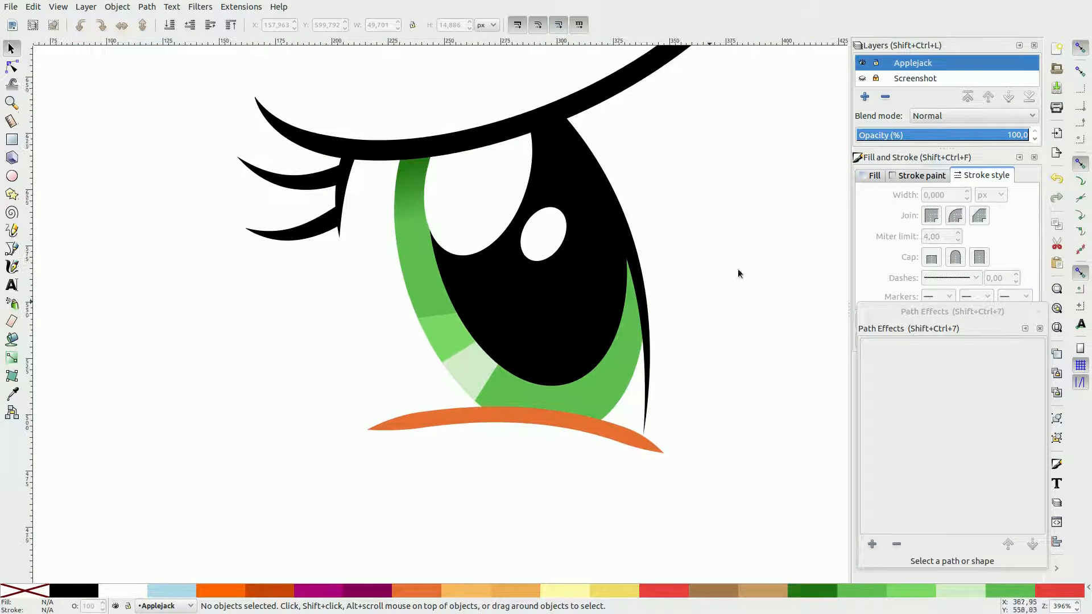
{"action": "left_click", "coordinate": [915, 78]}
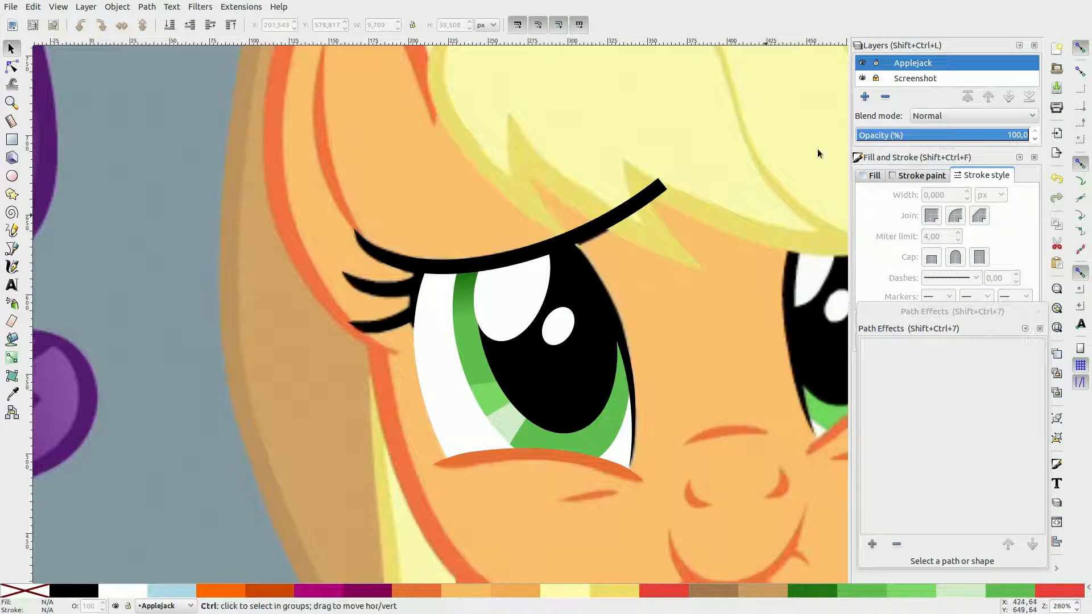
{"action": "left_click", "coordinate": [863, 78]}
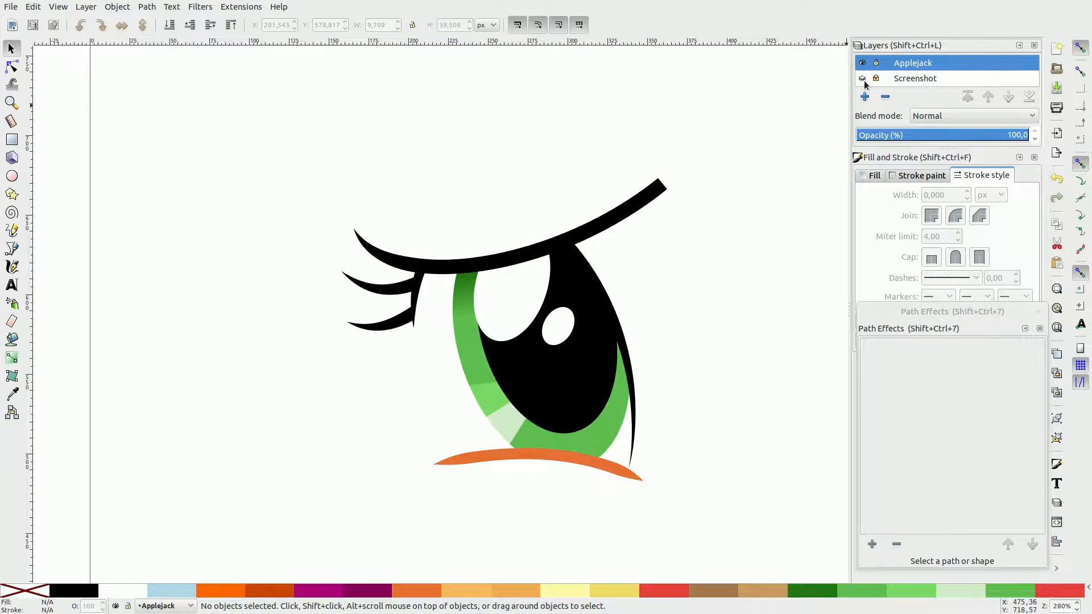
{"action": "left_click", "coordinate": [862, 78]}
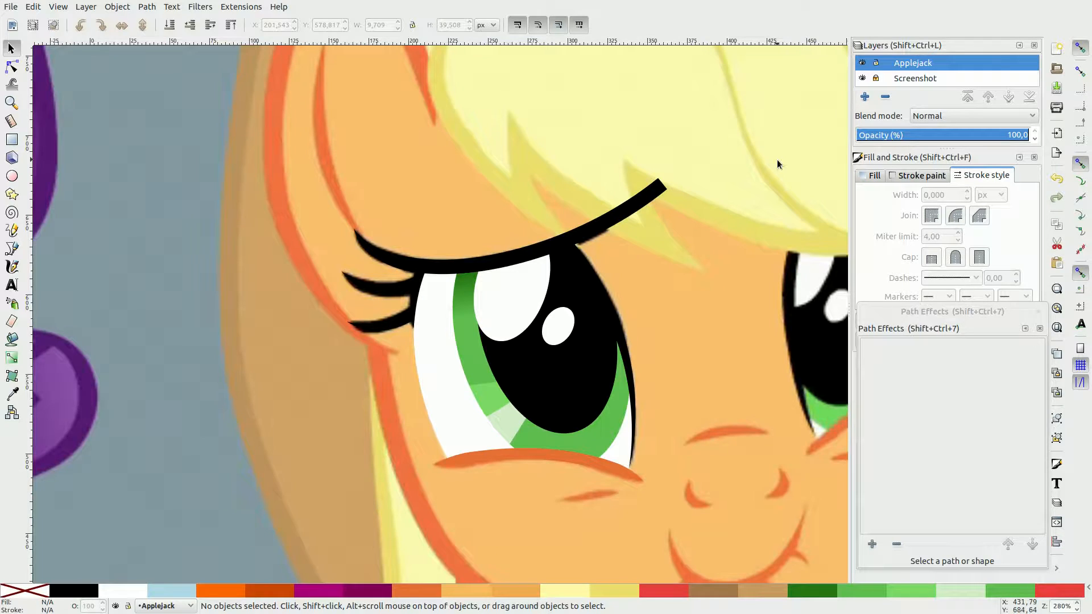